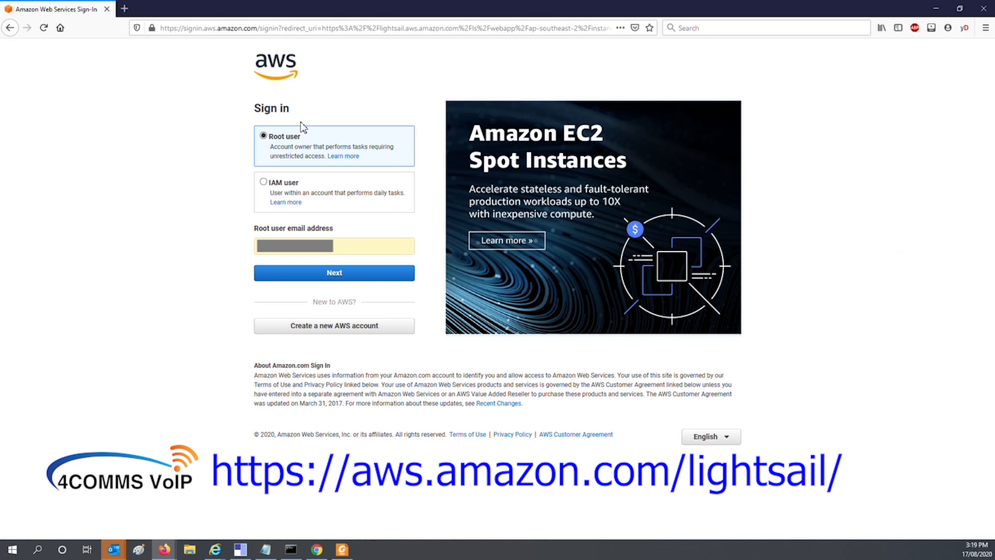
pyautogui.moveTo(235, 243)
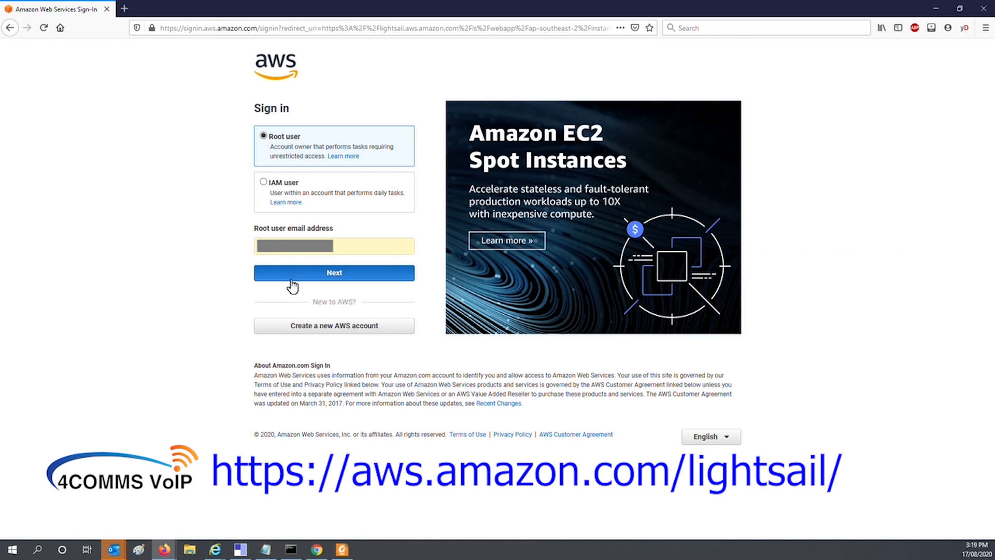
# - Sign in as root user, passing the 'bm' security check and entering the password
pyautogui.click(334, 272)
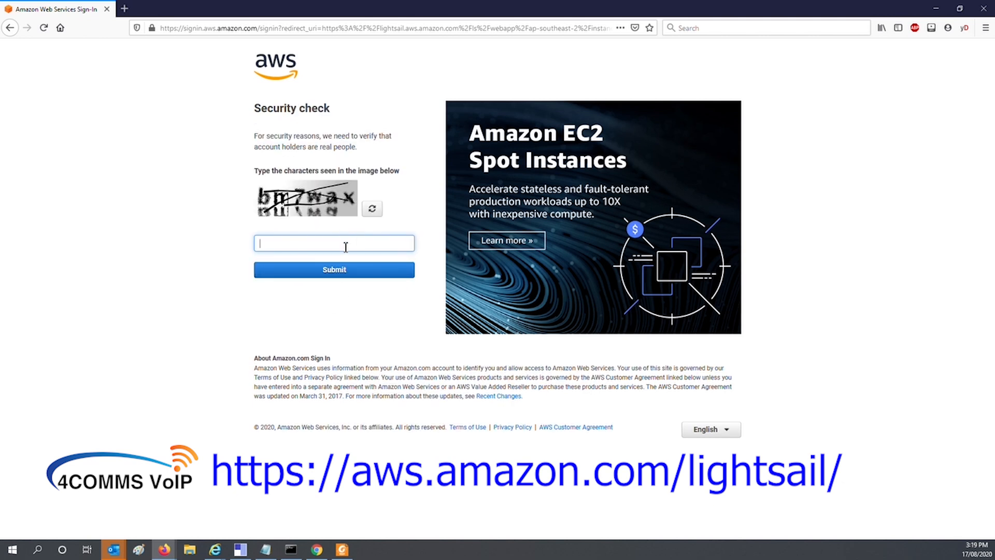
pyautogui.write('b')
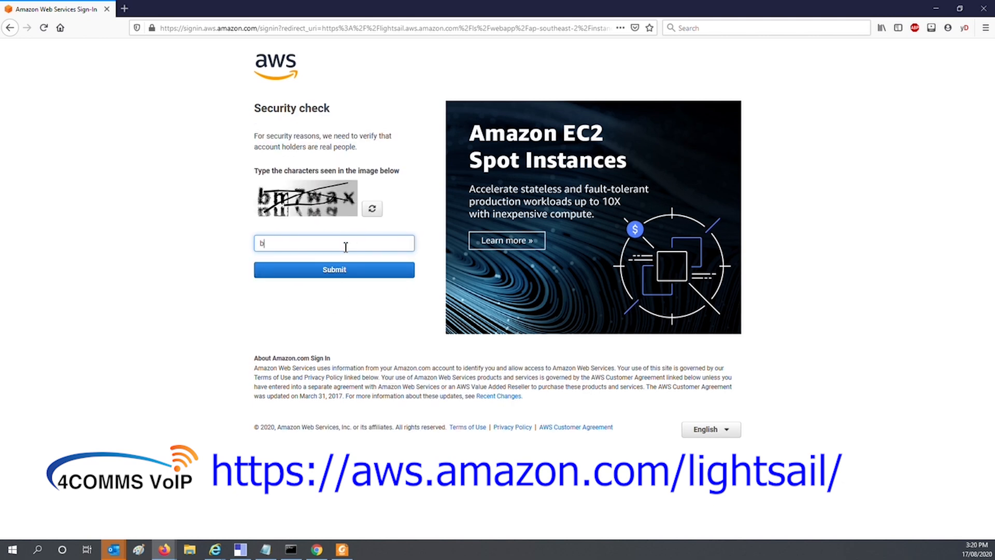
pyautogui.write('m7wac')
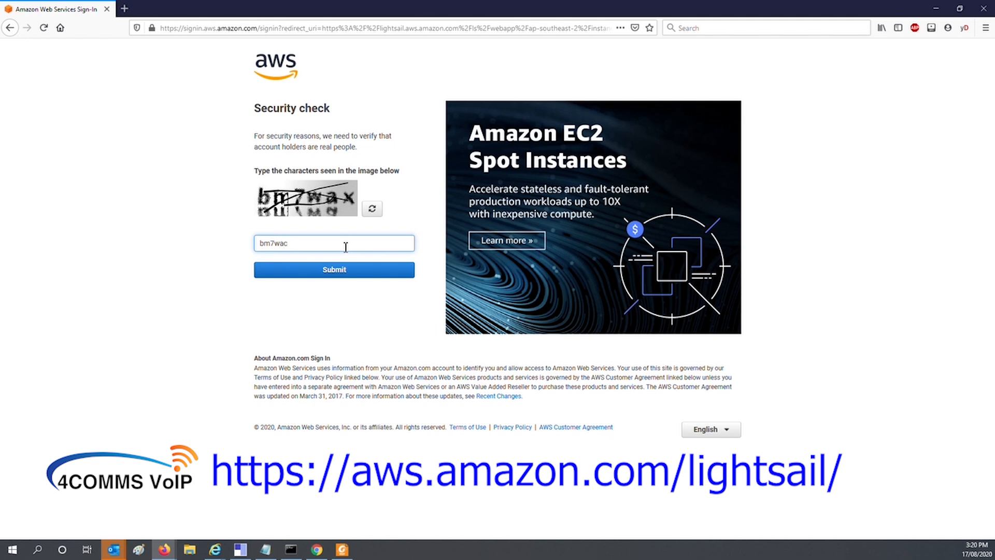
pyautogui.click(333, 269)
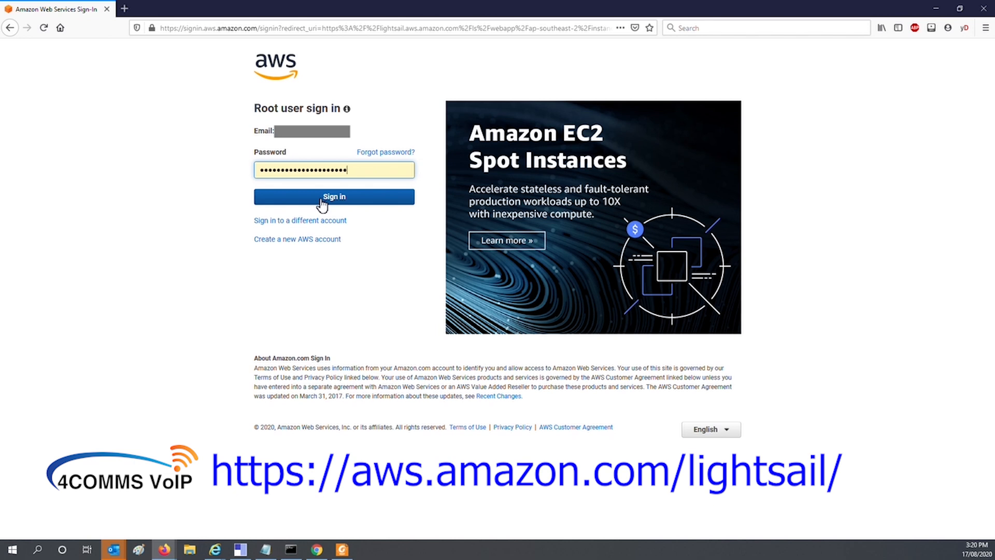
pyautogui.click(334, 197)
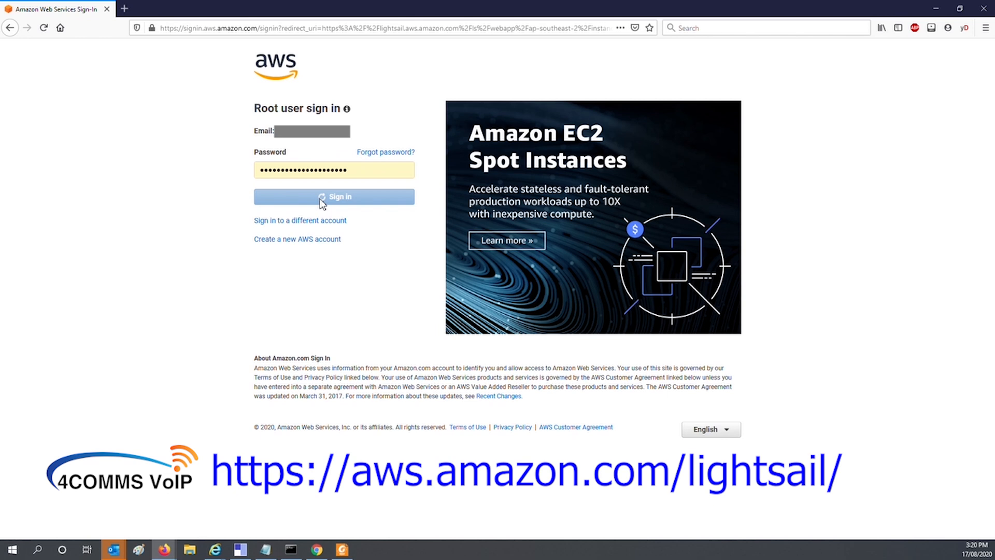
pyautogui.click(333, 195)
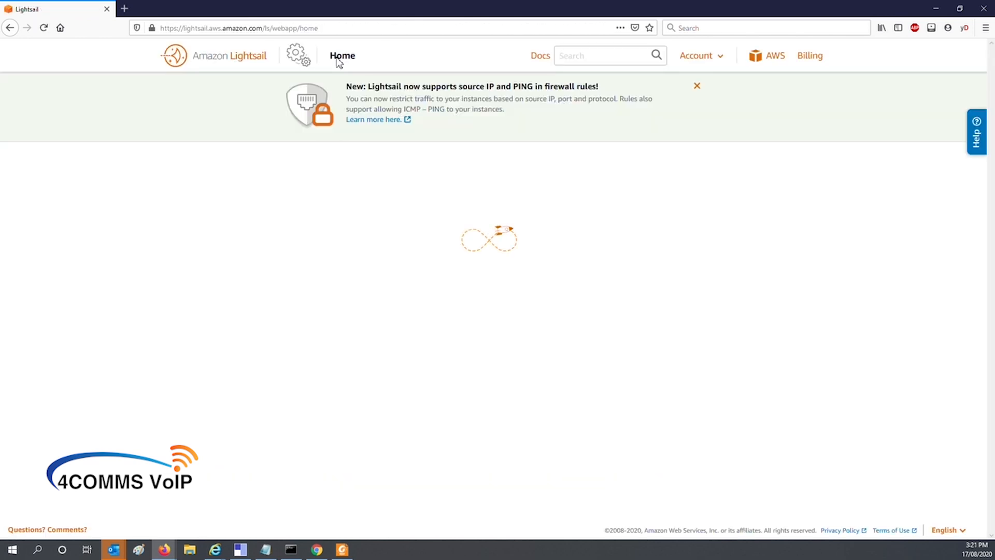
# - From the Lightsail home page, go to the account's Advanced settings
pyautogui.click(342, 56)
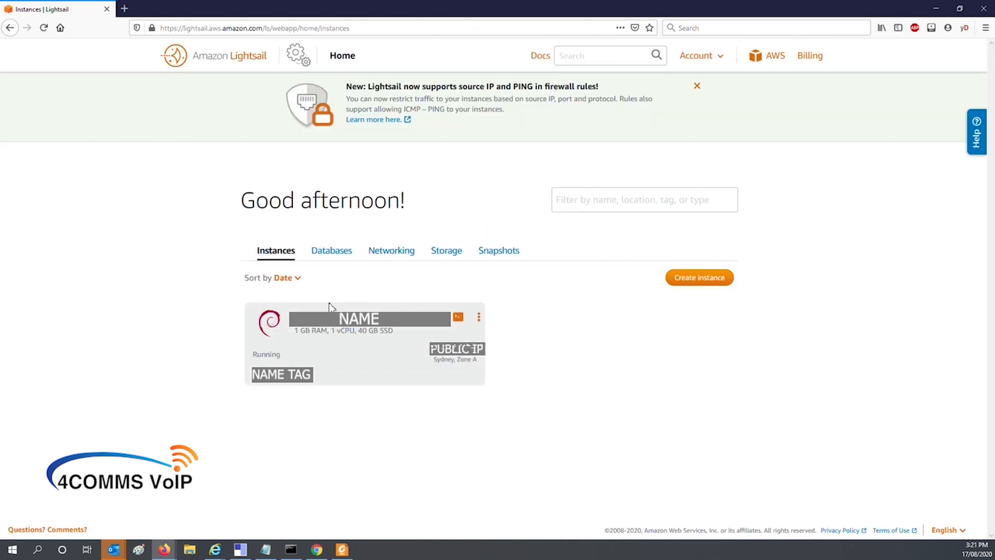
pyautogui.moveTo(377, 346)
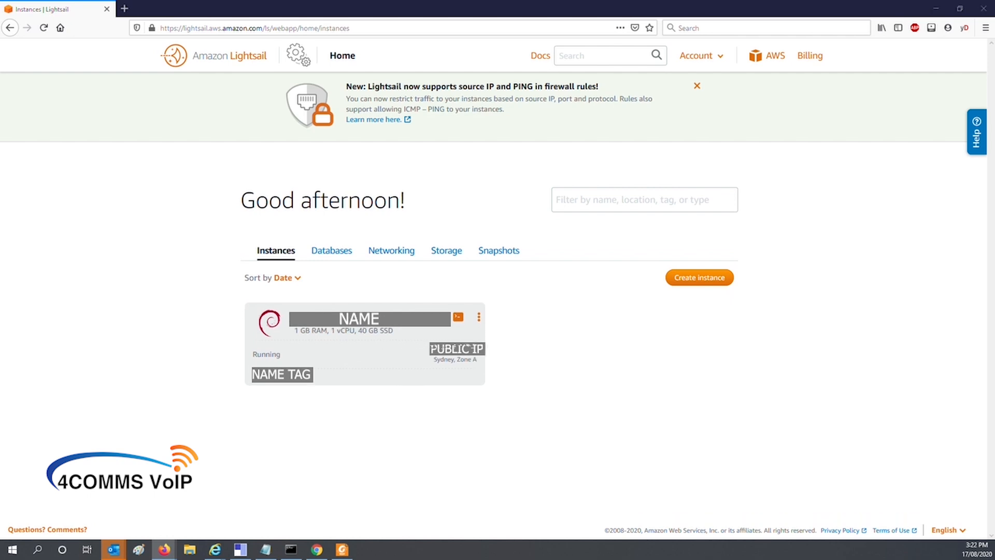
pyautogui.moveTo(687, 86)
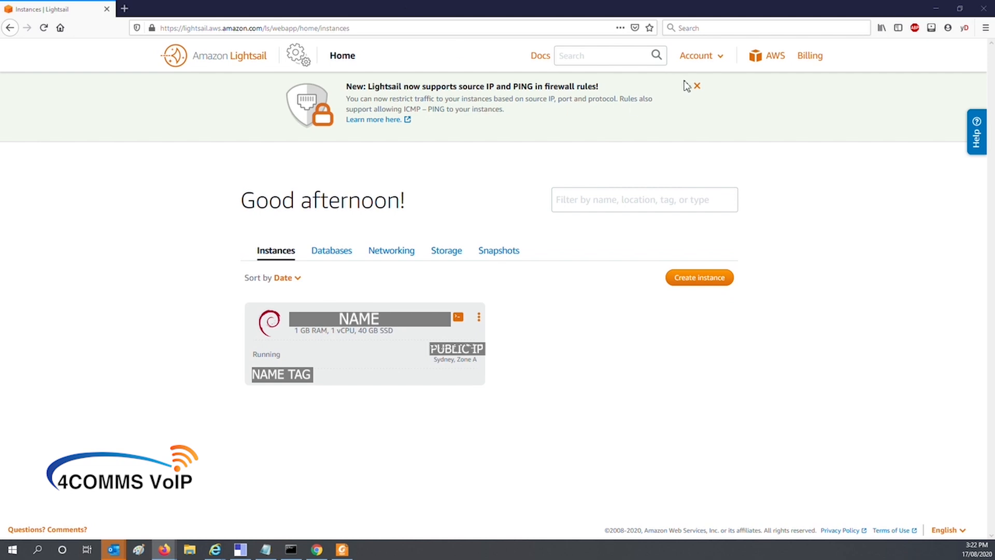
pyautogui.click(696, 55)
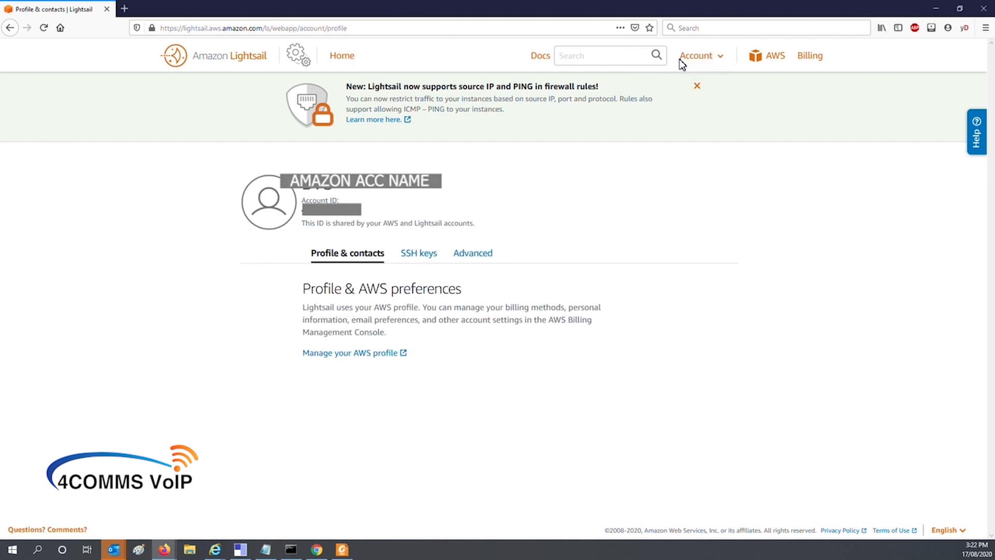
pyautogui.click(470, 253)
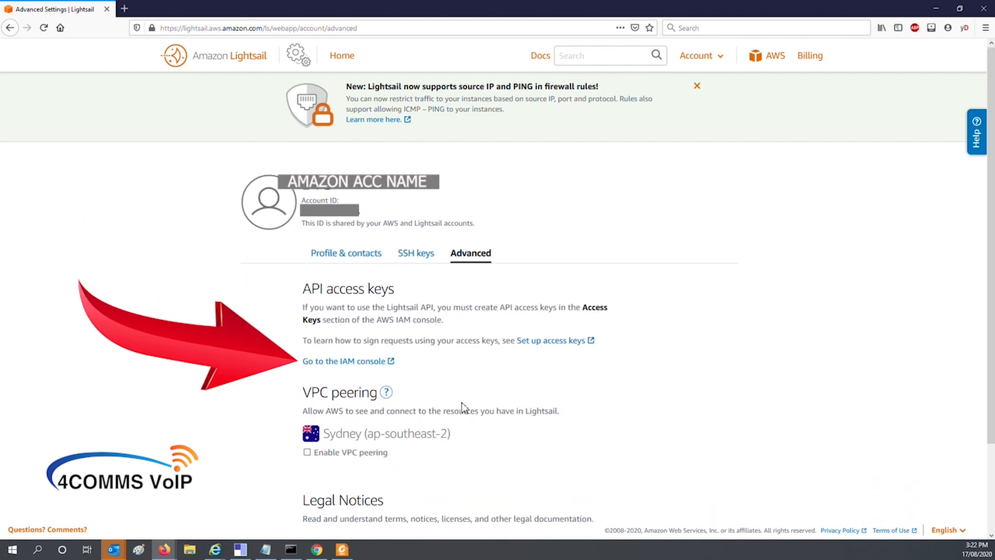
# - In IAM security credentials, create a new root access key and reveal its ID and secret
pyautogui.click(344, 361)
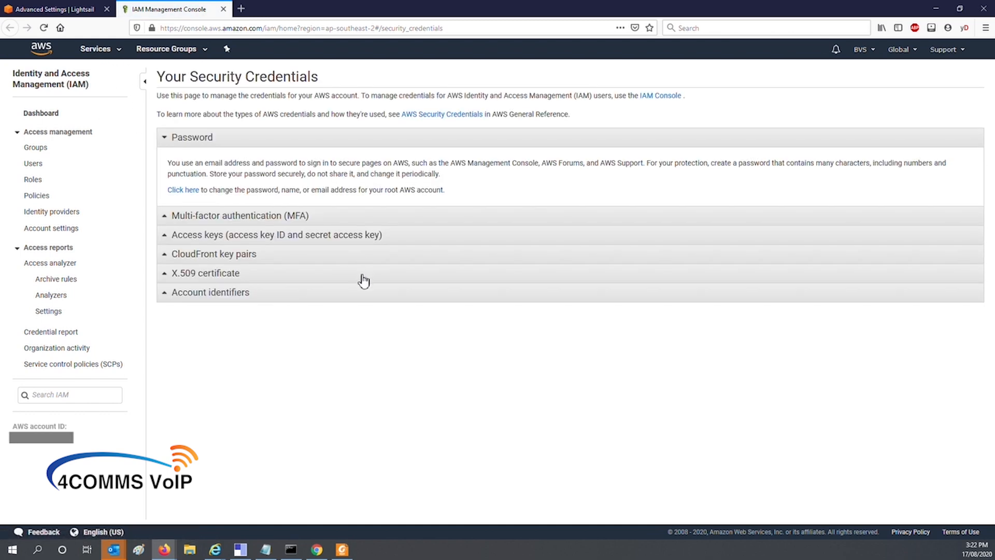
pyautogui.moveTo(219, 241)
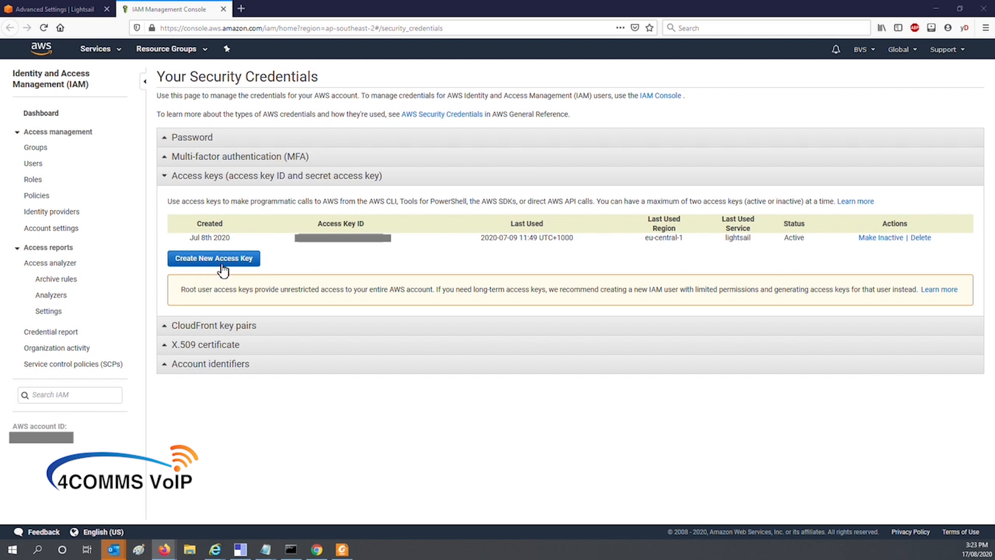
pyautogui.click(213, 258)
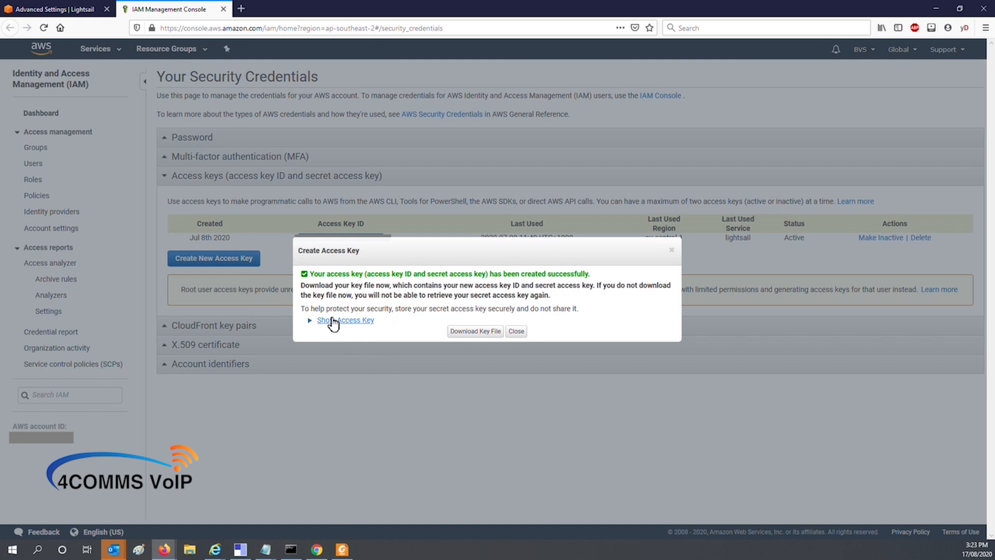
pyautogui.click(345, 319)
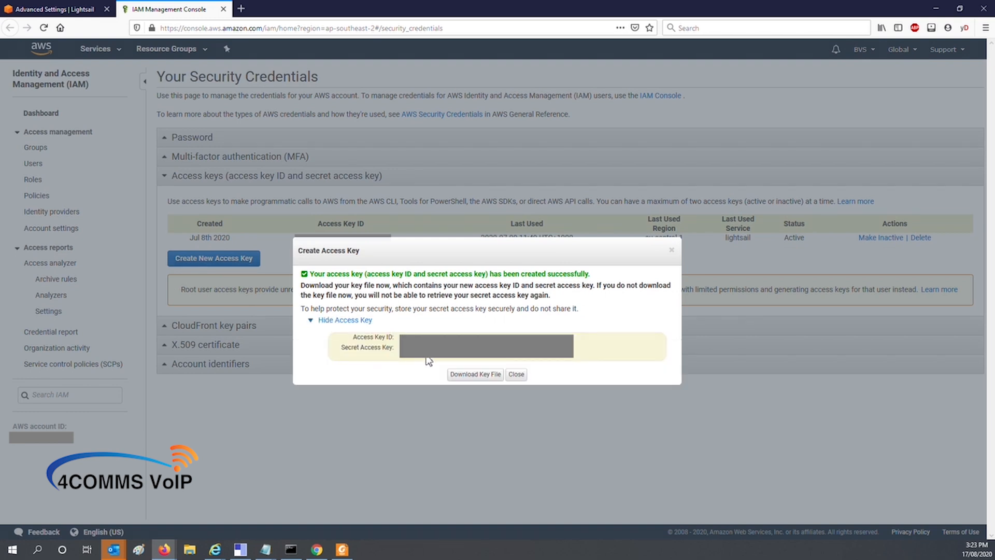
pyautogui.moveTo(501, 359)
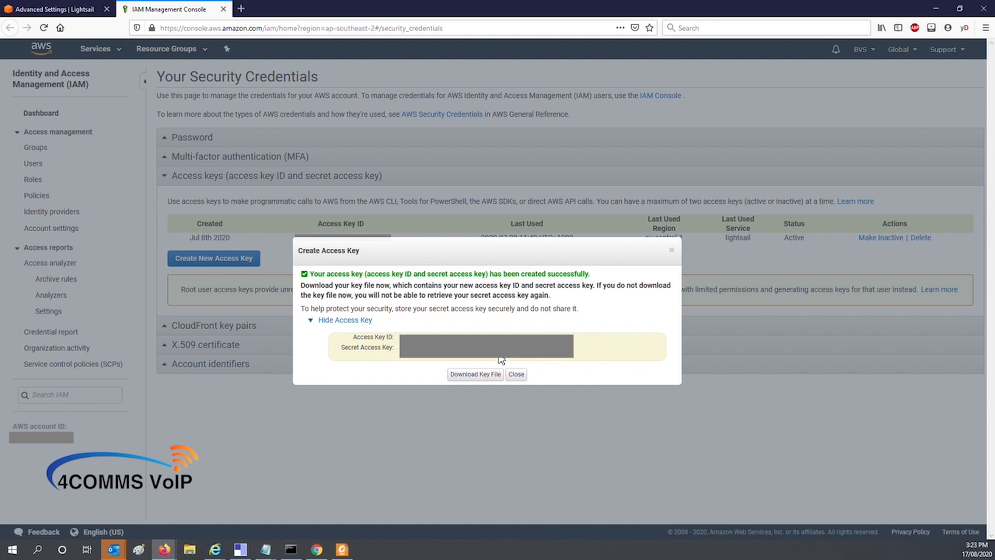
pyautogui.moveTo(573, 329)
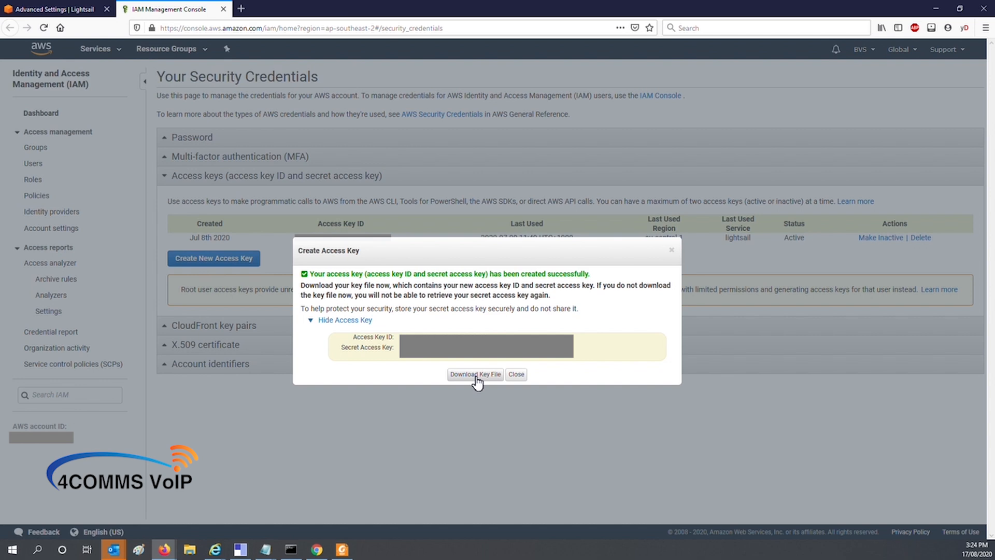
# - Download the rootkey.csv key file and open it with Notepad
pyautogui.click(474, 374)
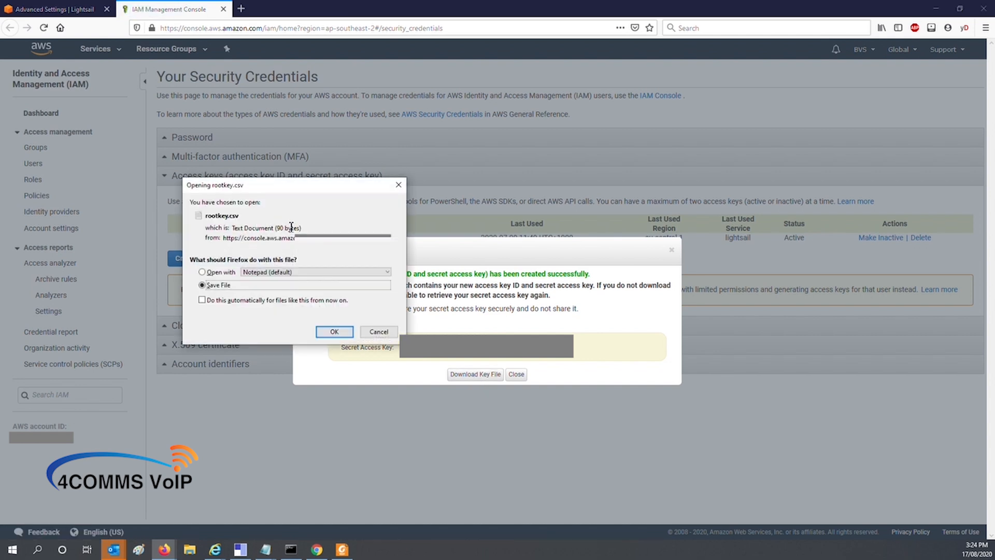
pyautogui.click(203, 271)
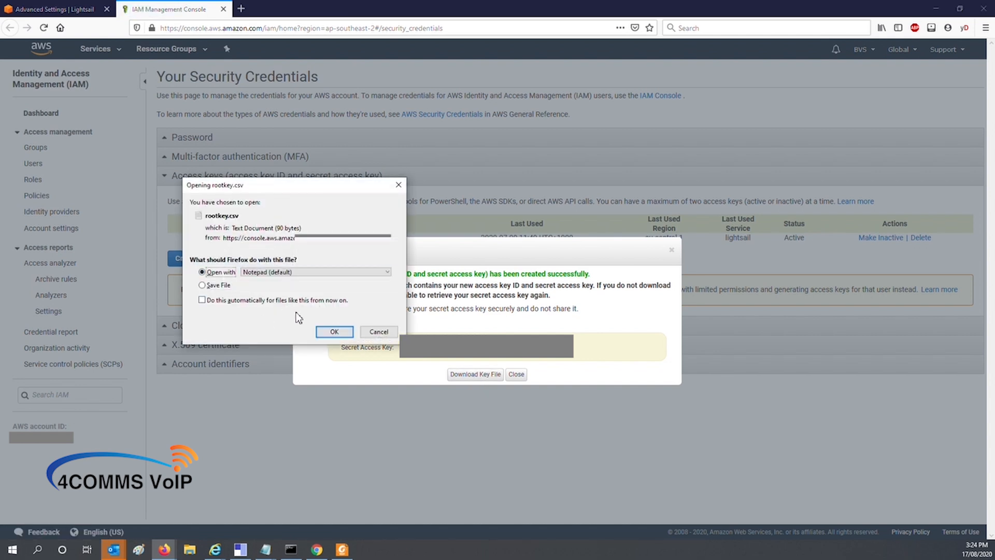
pyautogui.click(333, 331)
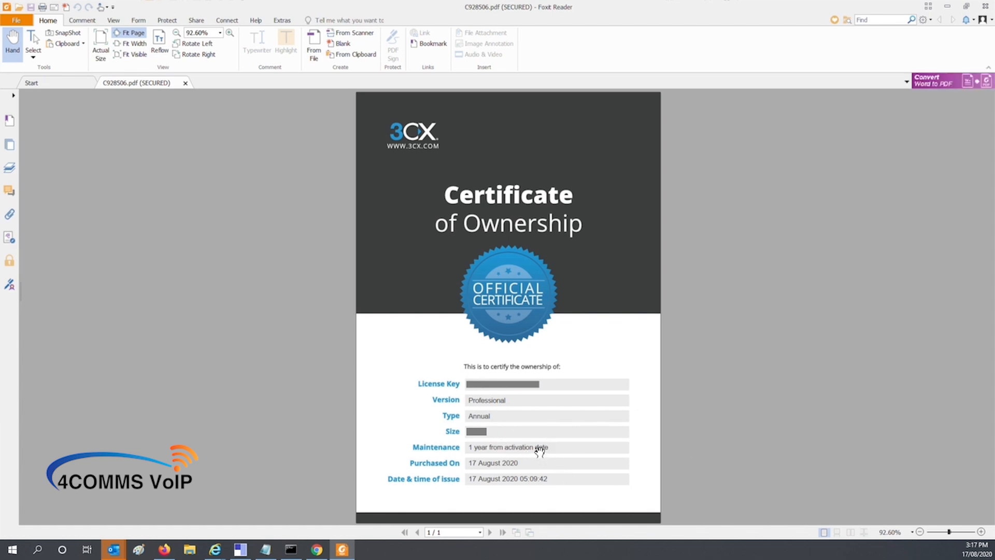
pyautogui.moveTo(528, 458)
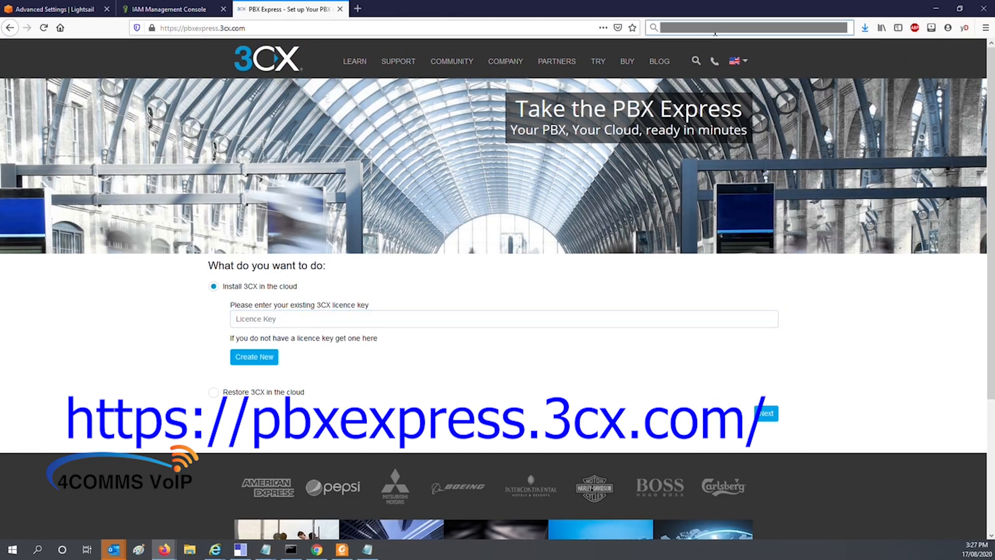
# - Enter the existing licence key for 'Install 3CX in the cloud' and submit it
pyautogui.click(749, 26)
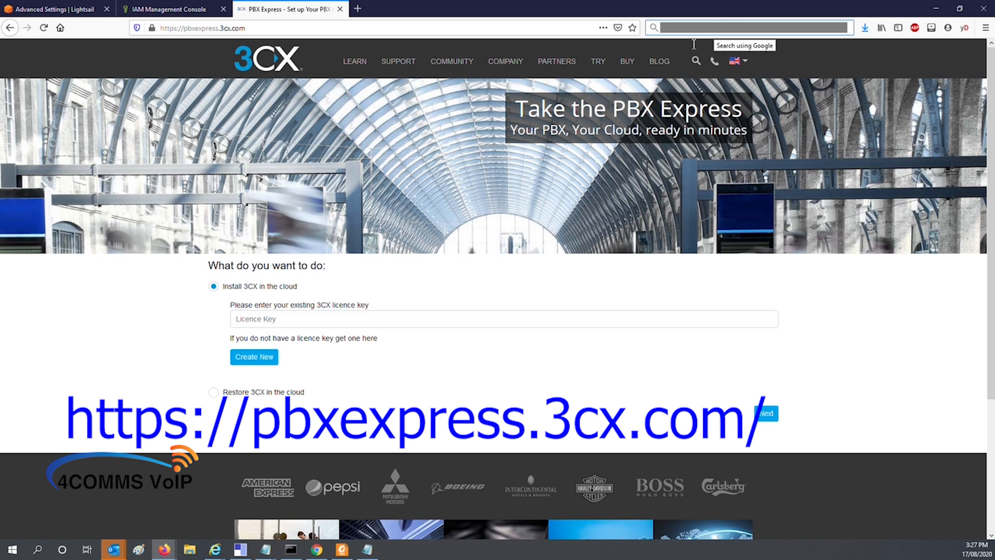
pyautogui.click(501, 319)
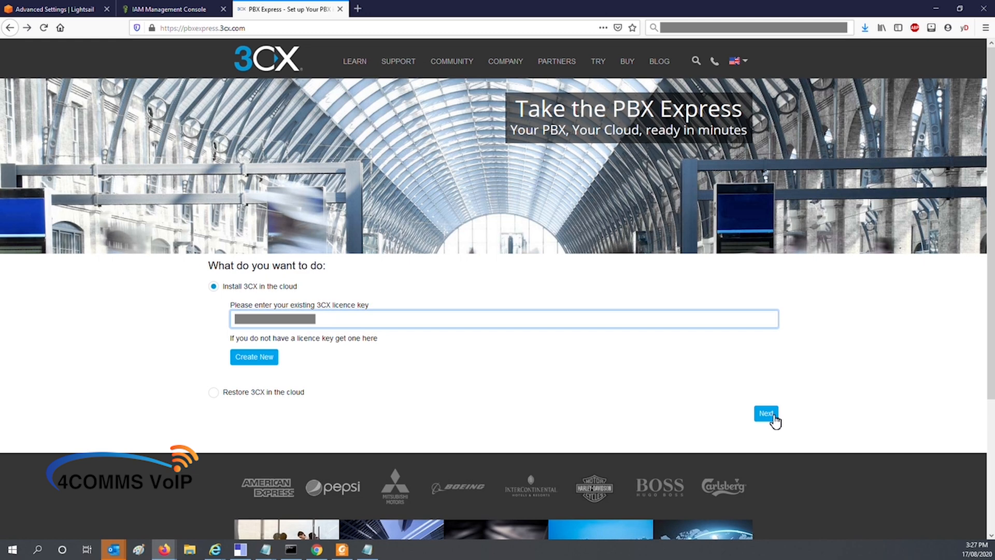
pyautogui.click(765, 413)
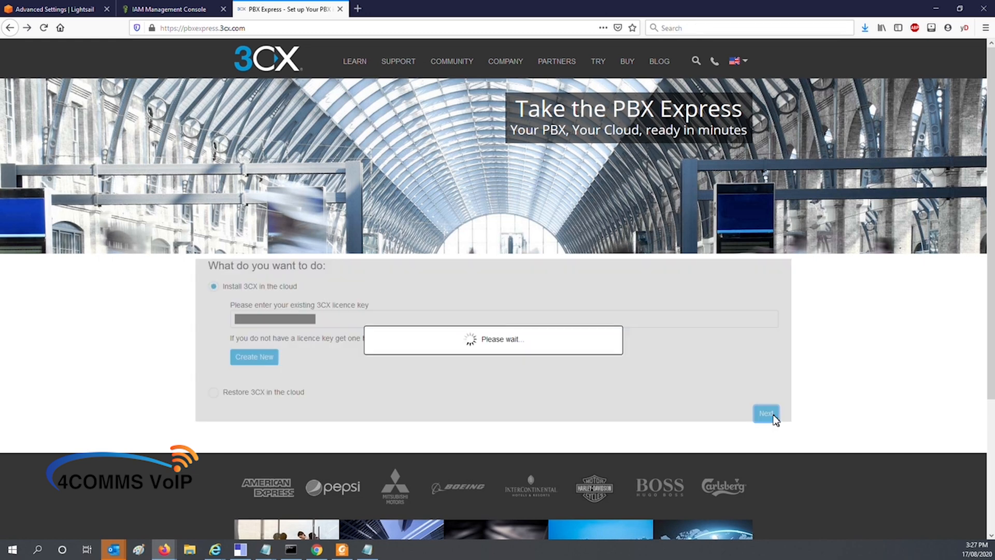
pyautogui.click(765, 413)
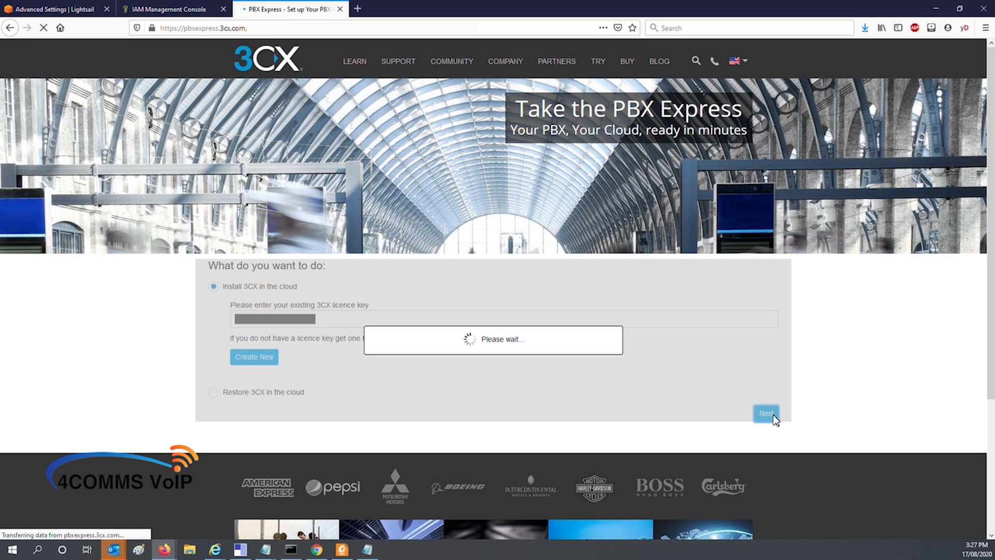
# - Fill in the Register your PBX page, including the Reseller ID
pyautogui.click(766, 413)
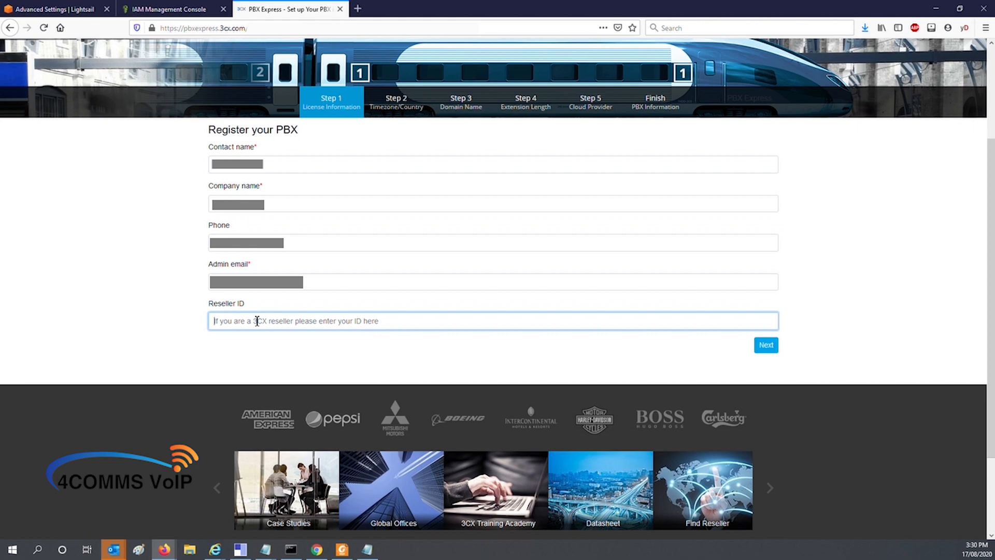
pyautogui.click(766, 344)
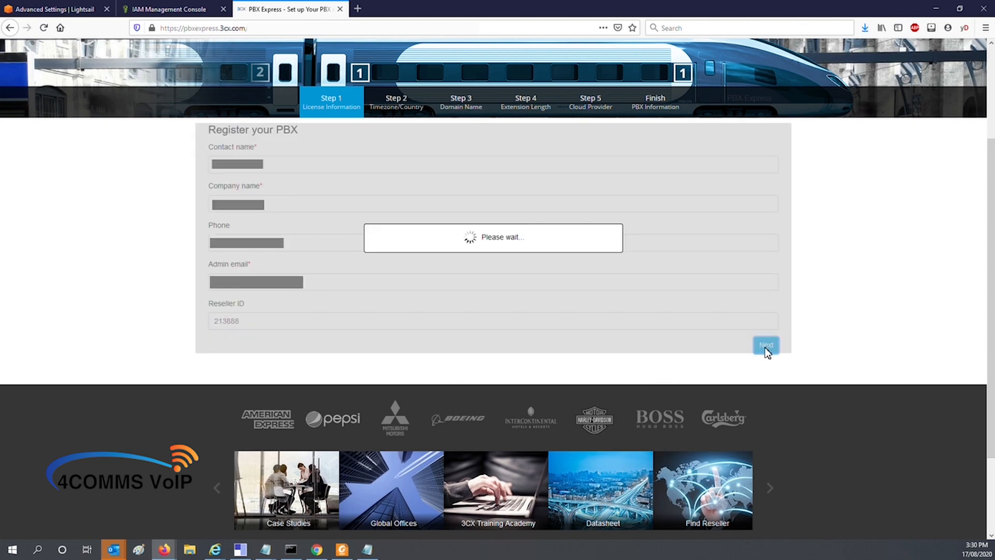
# - Choose the (UTC+10:00) Canberra, Melbourne, Sydney time zone and Australian English Prompts Set, then continue
pyautogui.click(765, 344)
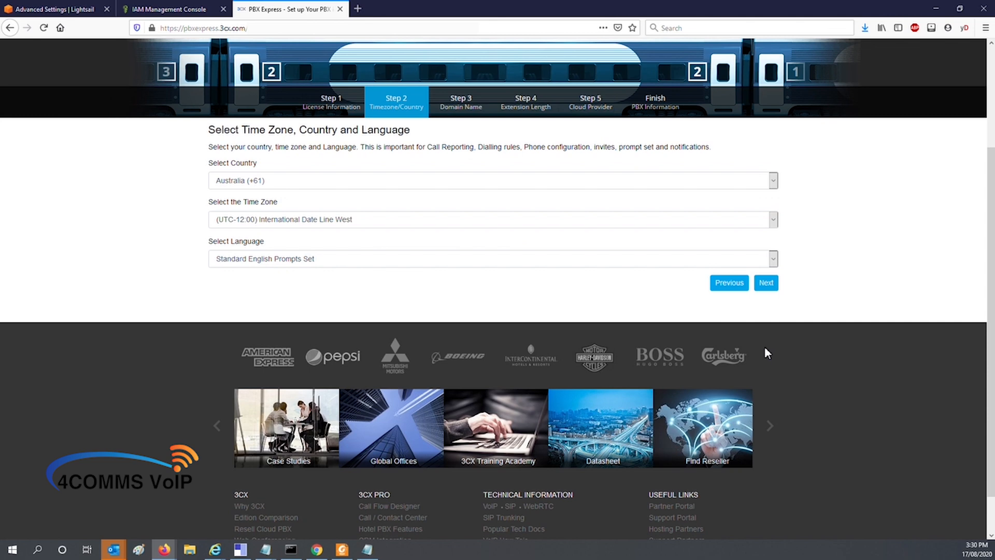
pyautogui.moveTo(525, 242)
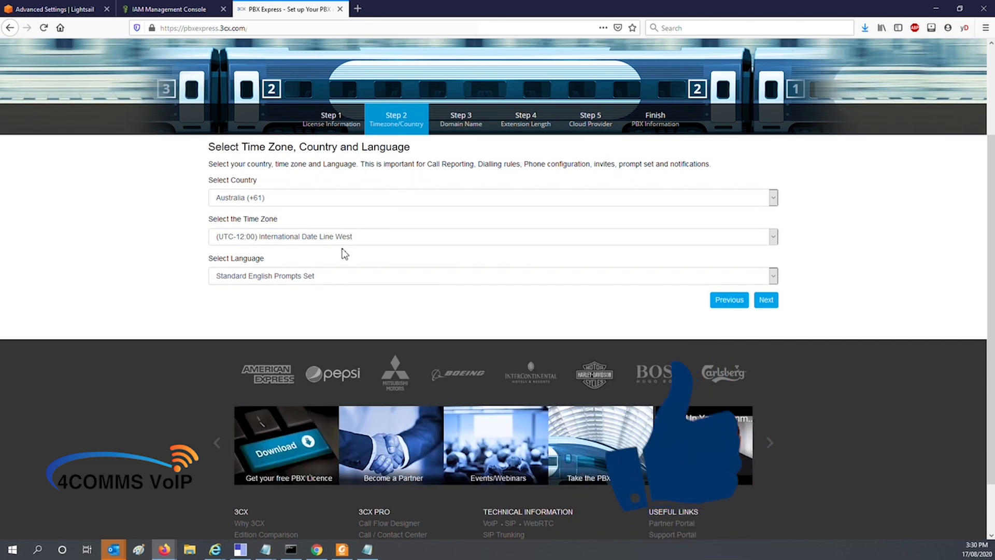
pyautogui.click(492, 236)
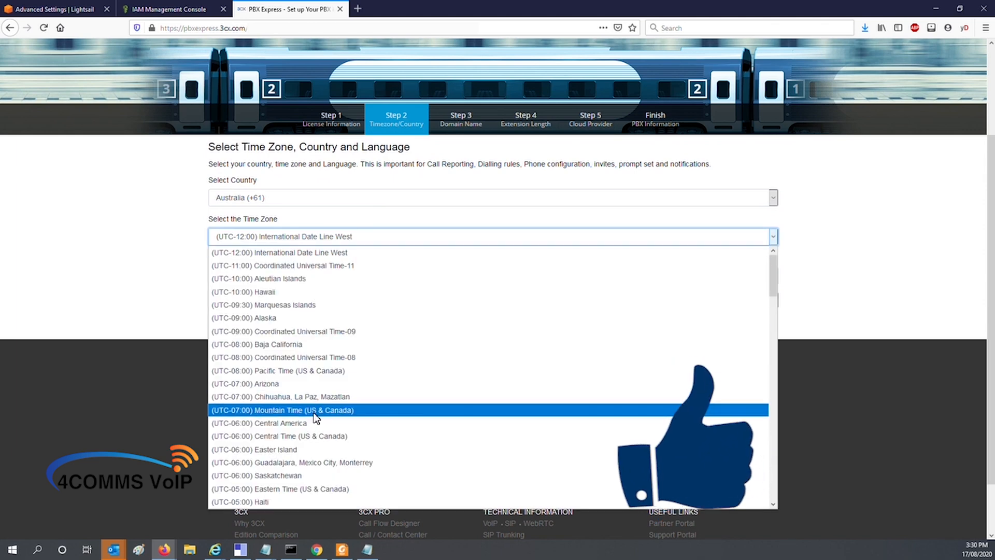
pyautogui.scroll(-3)
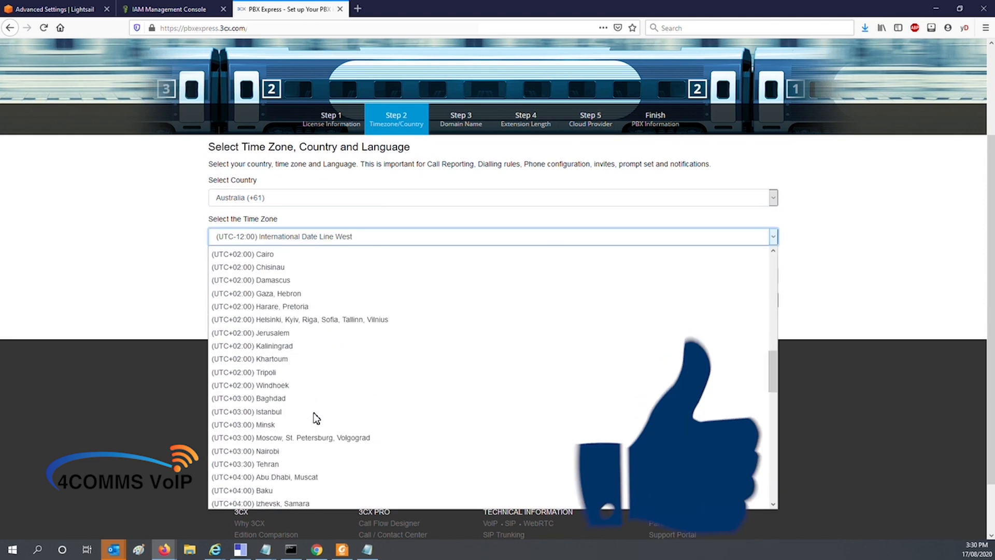
pyautogui.scroll(-3)
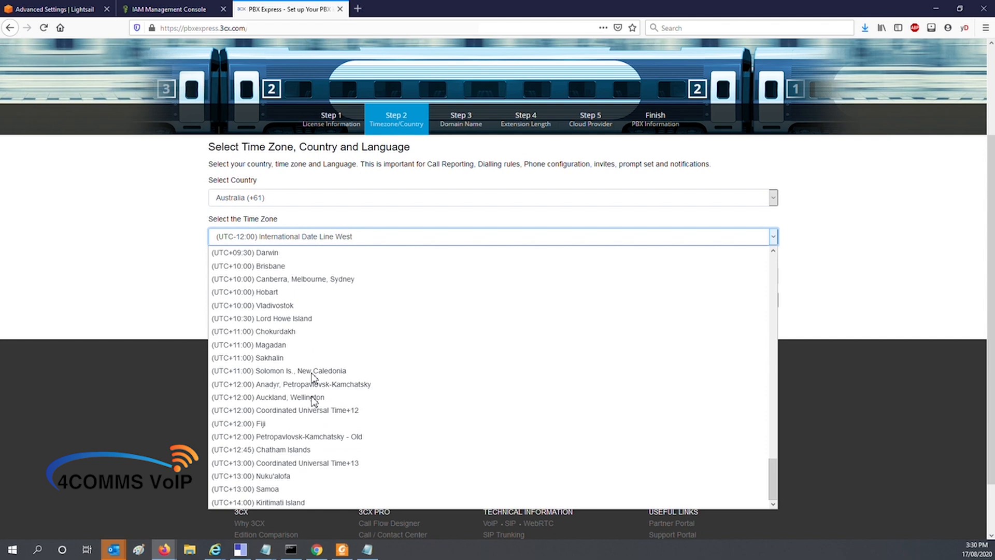
pyautogui.moveTo(305, 279)
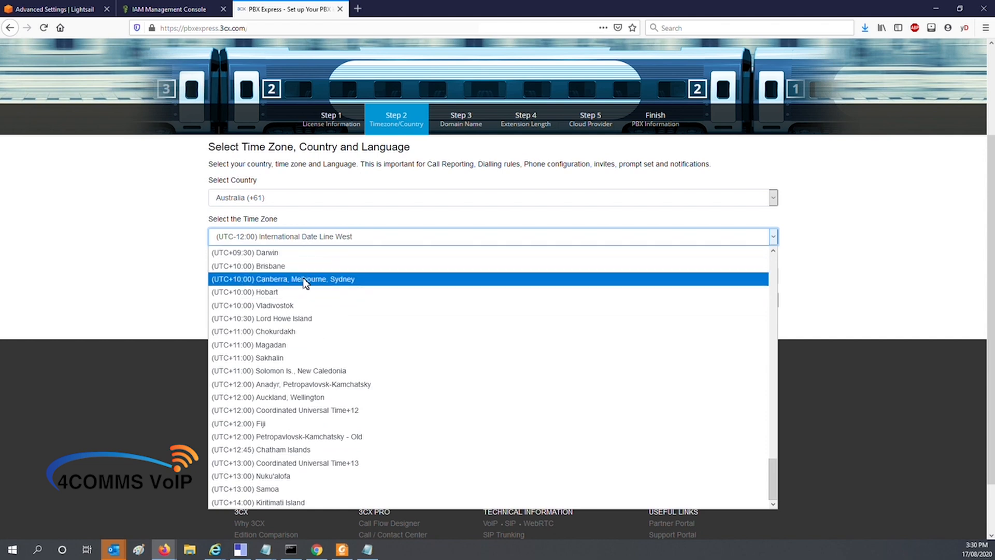
pyautogui.click(283, 279)
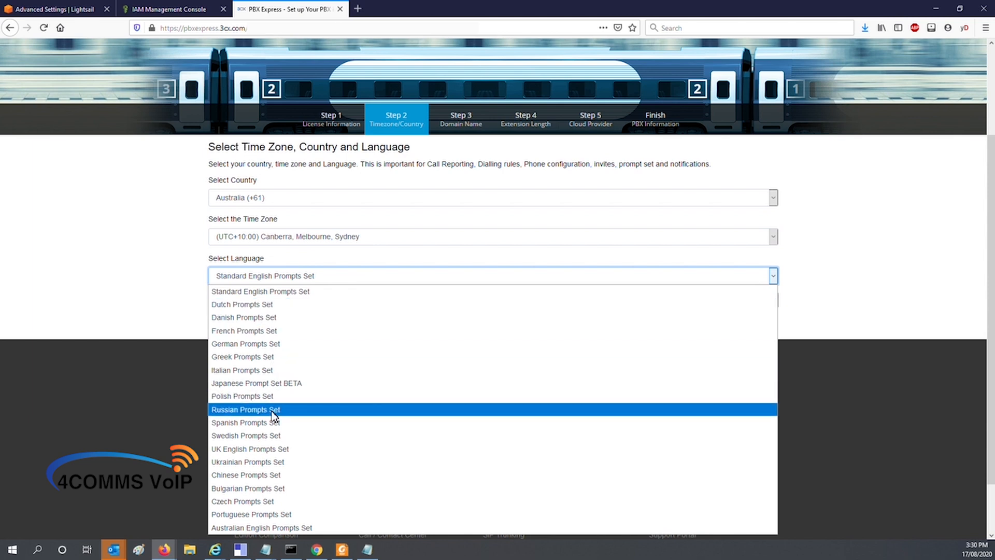
pyautogui.click(262, 527)
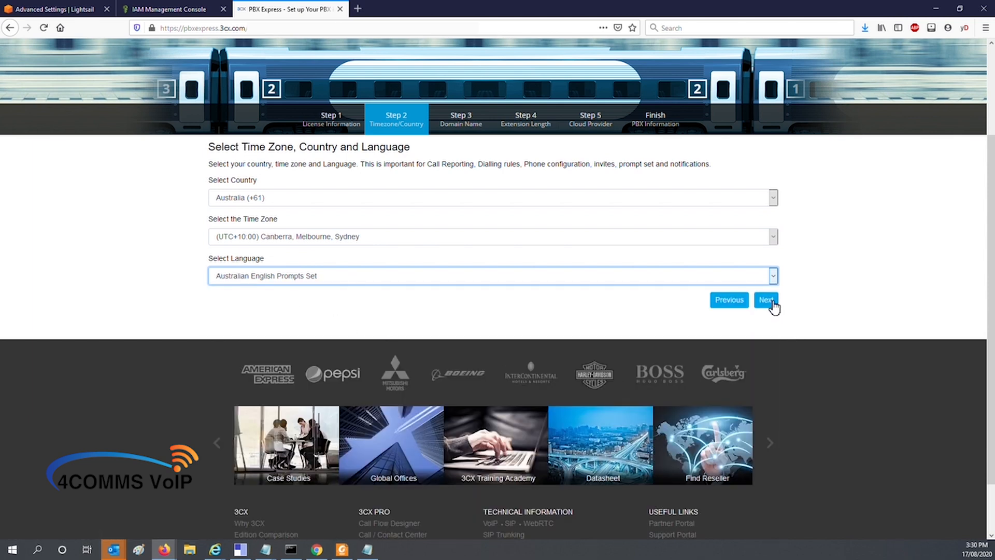
pyautogui.click(765, 300)
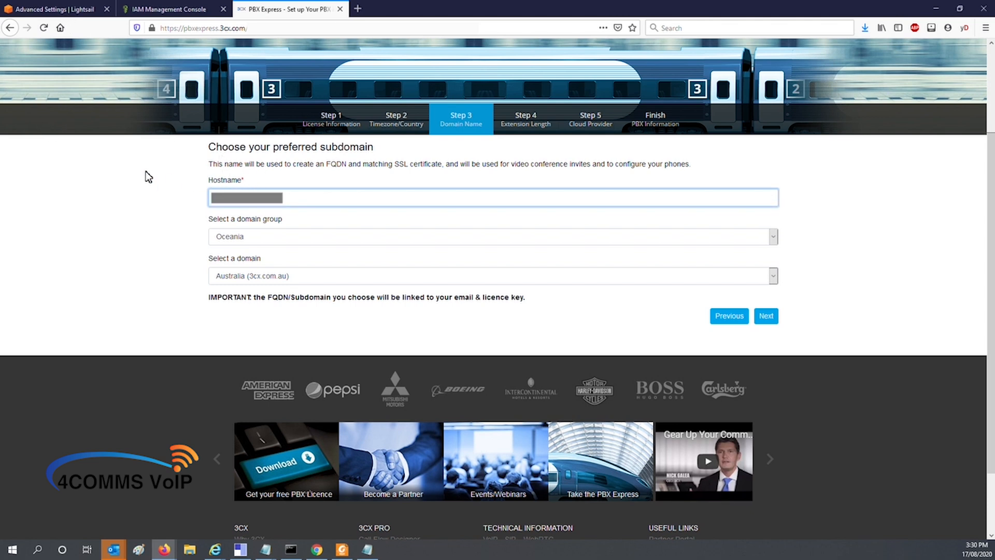
# - Enter a hostname with domain Australia (3cx.com.au) under Oceania and continue
pyautogui.click(492, 197)
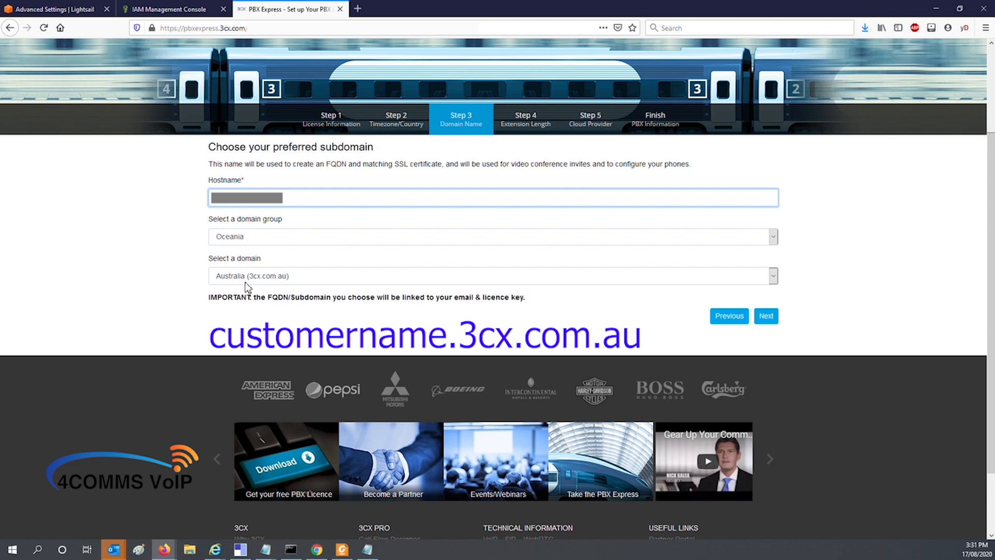
pyautogui.moveTo(261, 288)
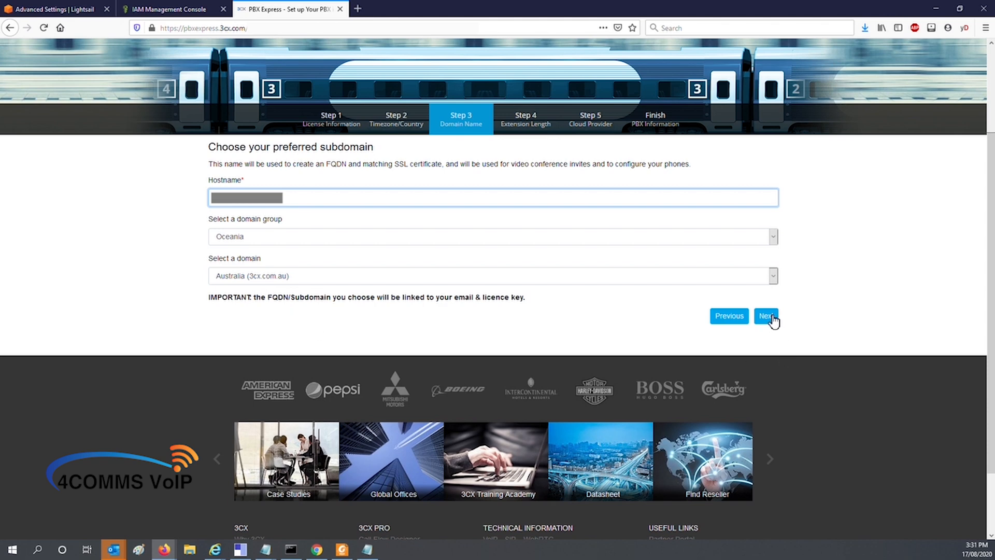
pyautogui.click(766, 316)
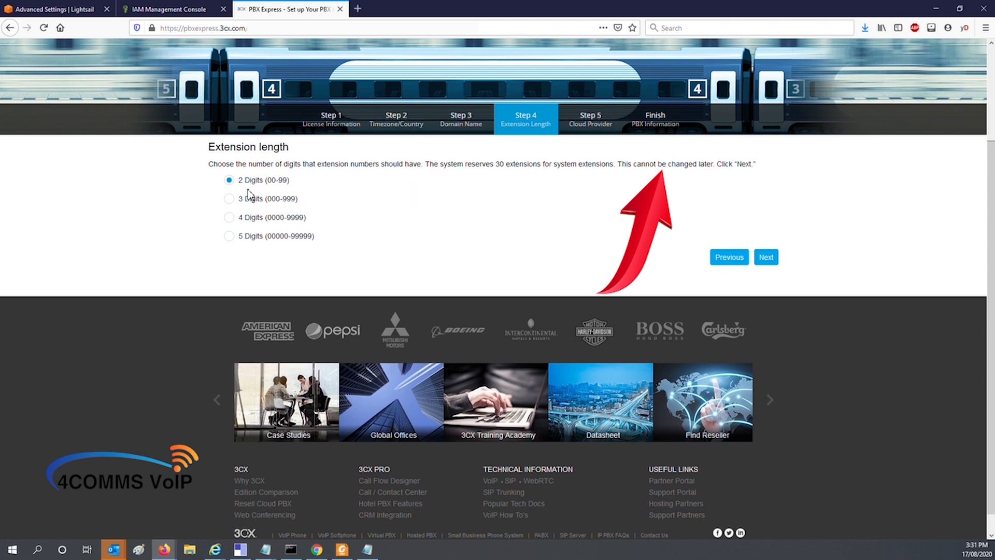
# - Select 4 Digits (0000-9999) as the extension length and continue
pyautogui.click(228, 217)
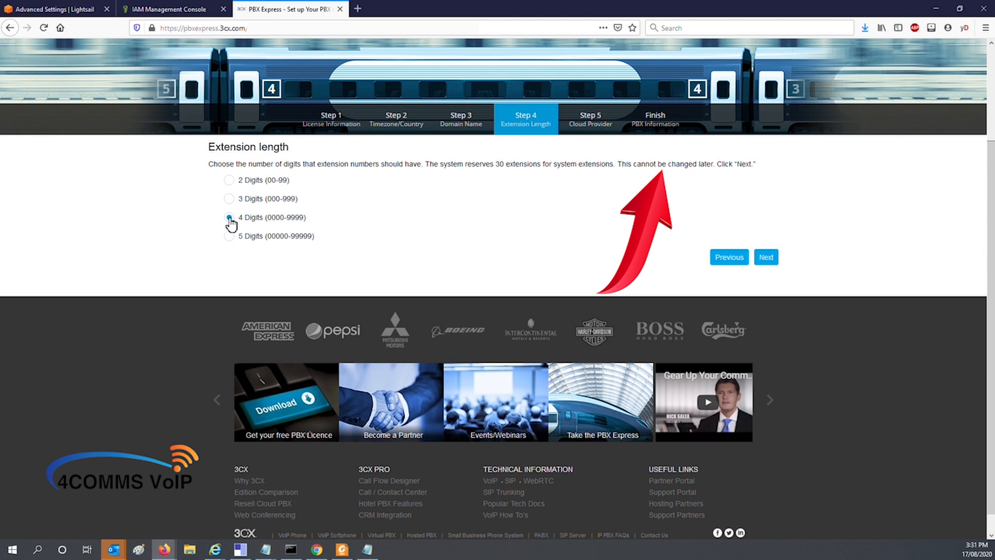
pyautogui.click(229, 217)
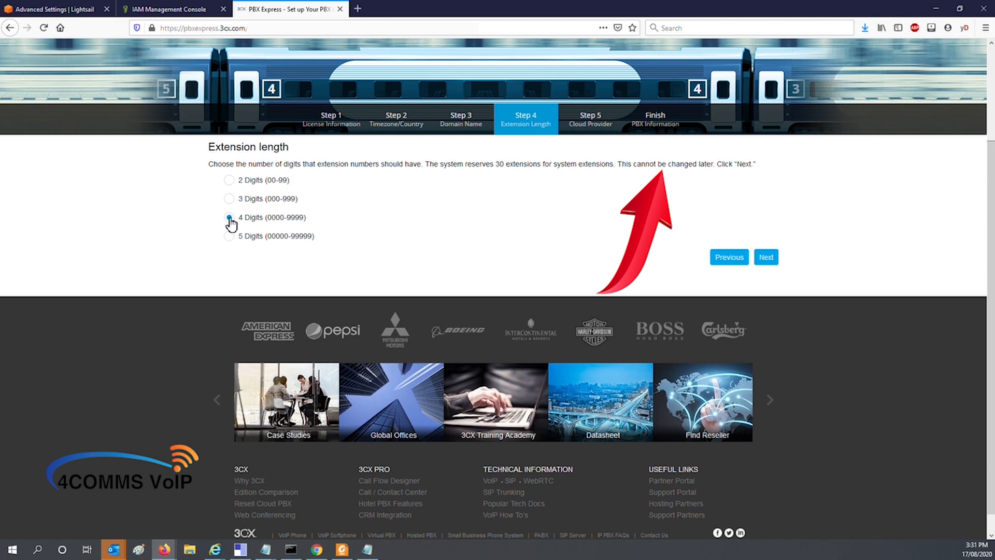
pyautogui.click(228, 217)
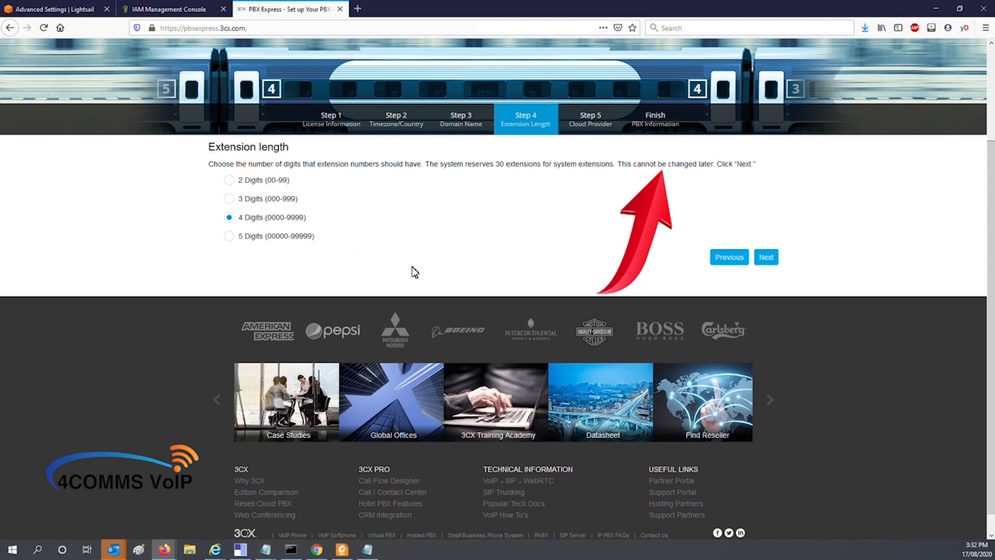
pyautogui.moveTo(448, 396)
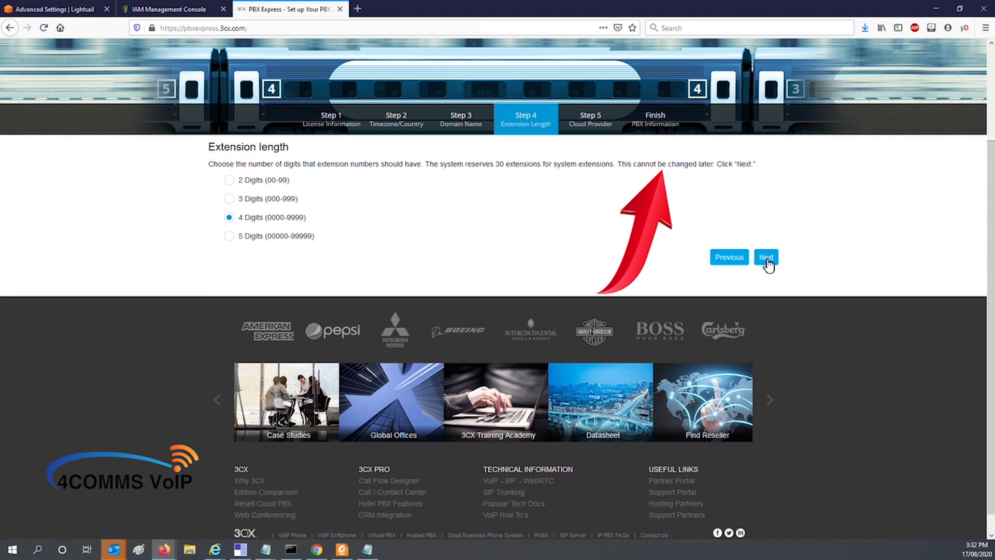
pyautogui.click(766, 257)
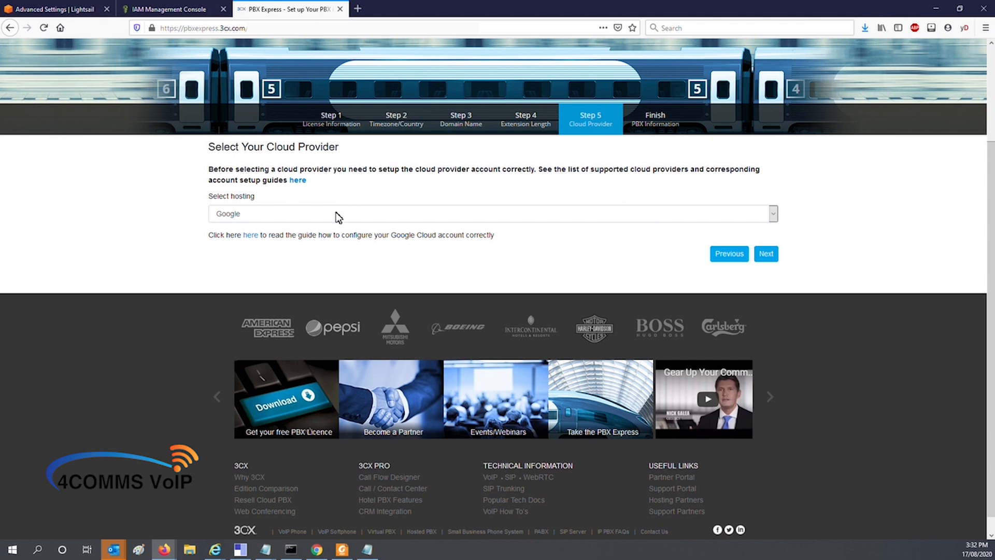
# - Select Amazon - Lightsail hosting, enter the access key ID and secret, and continue
pyautogui.click(491, 213)
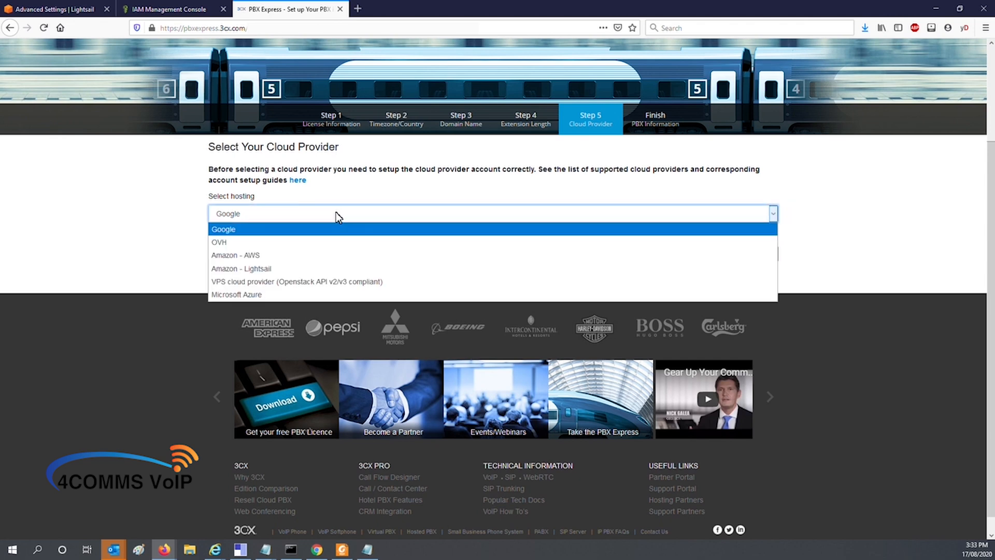
pyautogui.click(241, 268)
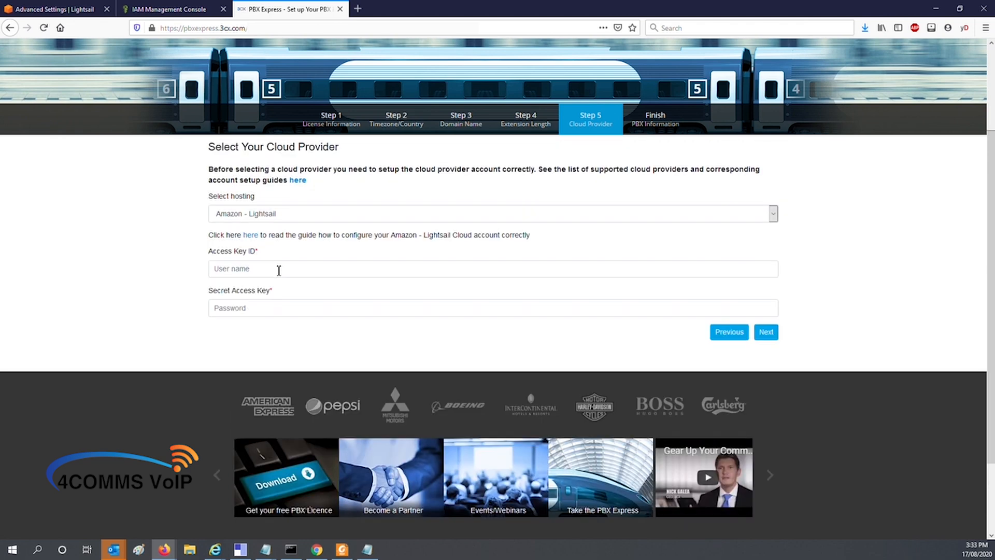
pyautogui.click(493, 268)
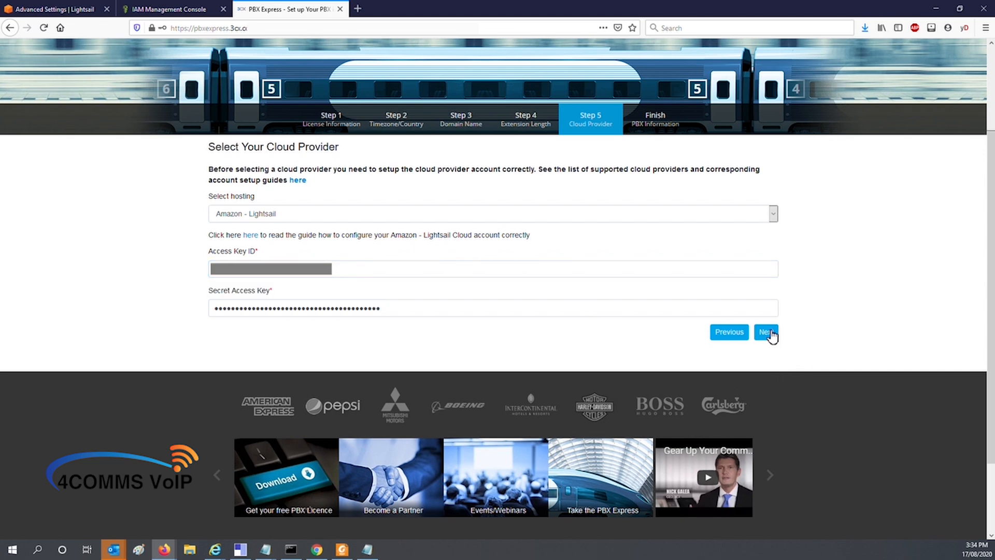
pyautogui.click(766, 332)
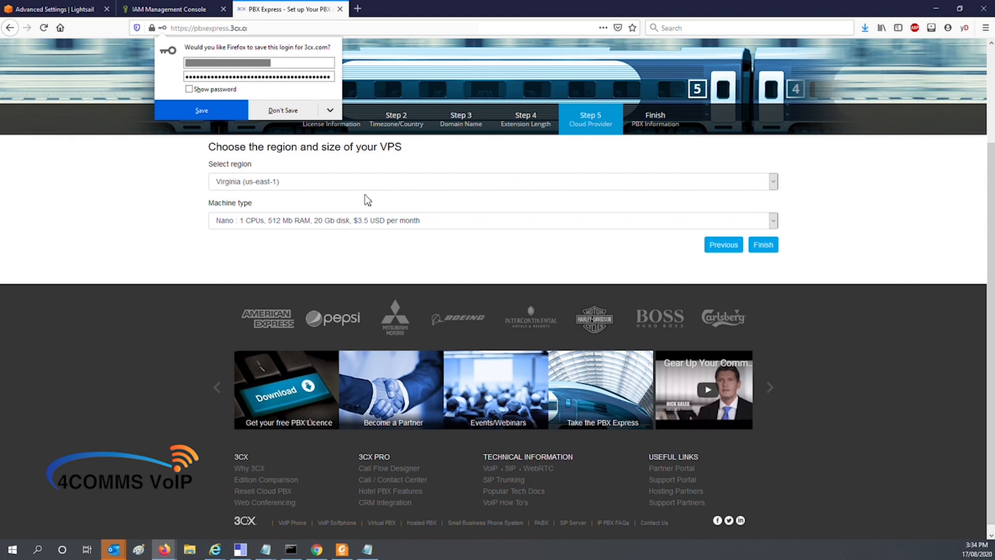
# - Set the VPS region to Sydney (ap-southeast-2) and pick the Medium machine type
pyautogui.click(492, 181)
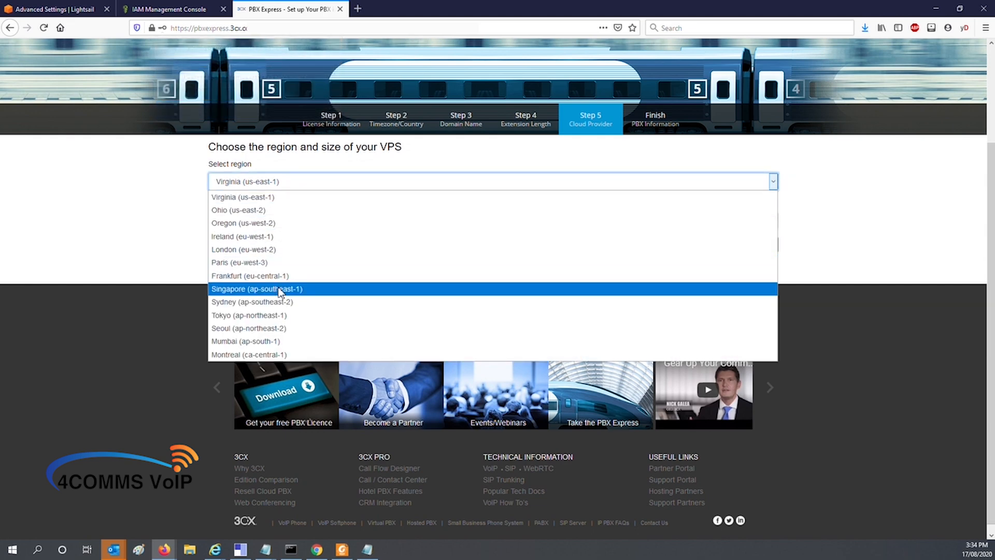
pyautogui.click(251, 302)
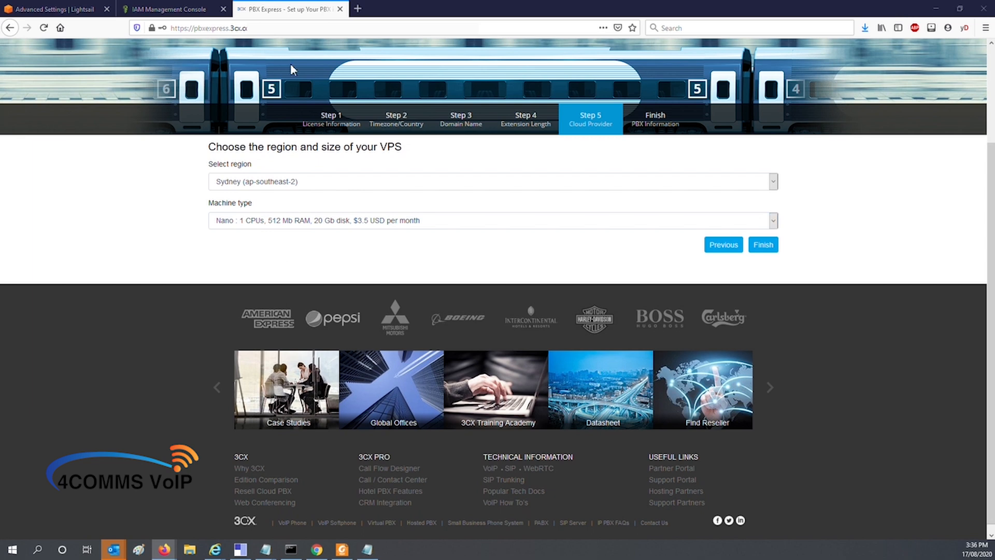
pyautogui.click(491, 220)
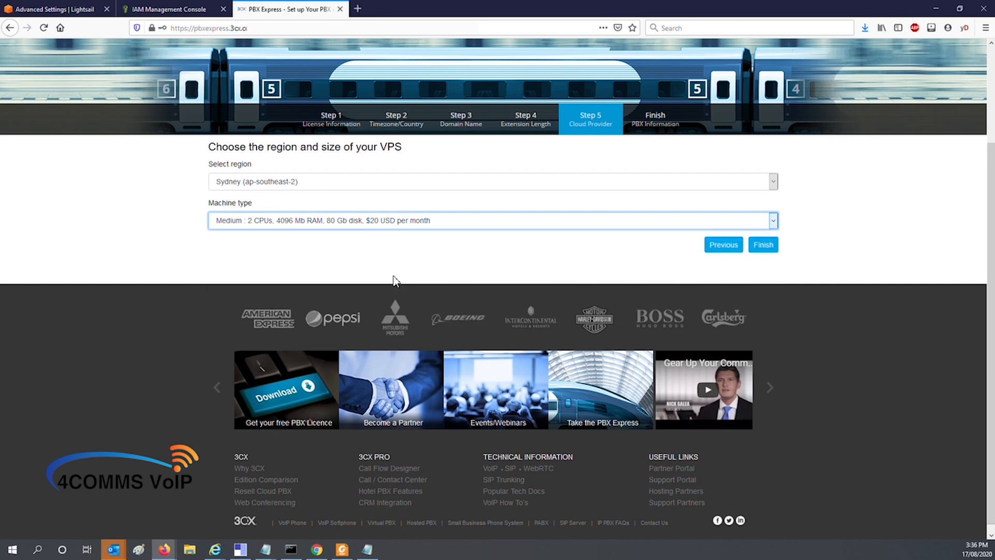
pyautogui.moveTo(766, 260)
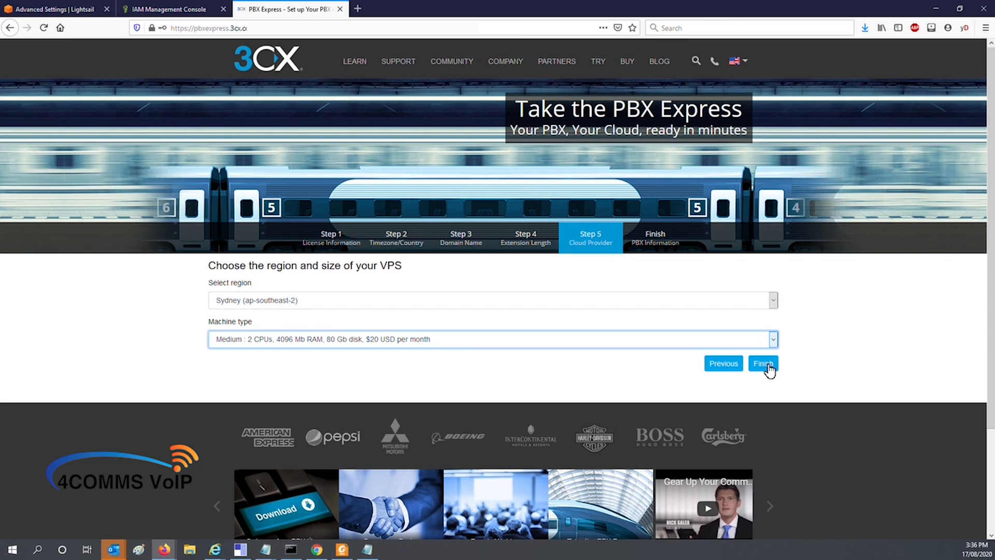
# - Finish the PBX Express wizard, accept the licence agreement and start installation
pyautogui.click(763, 363)
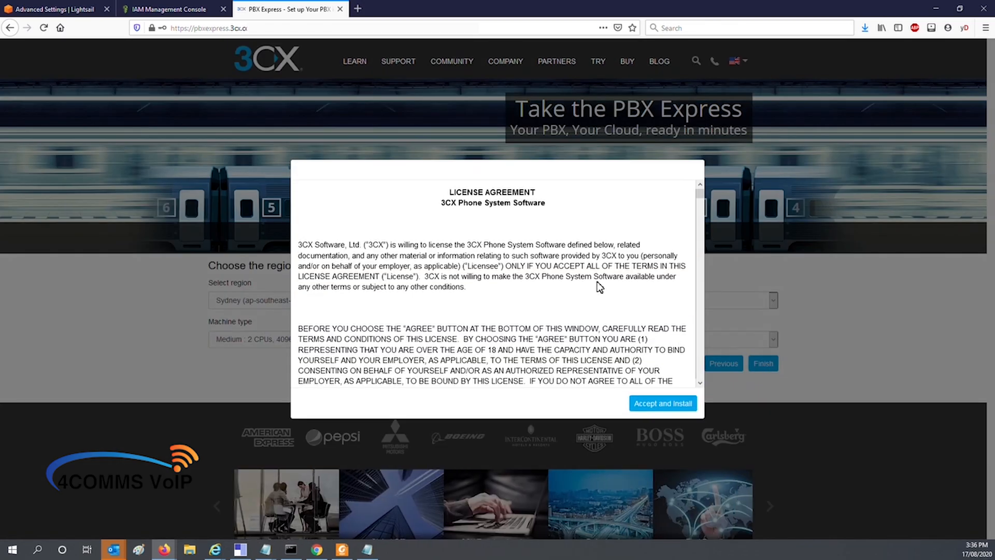
pyautogui.scroll(-3)
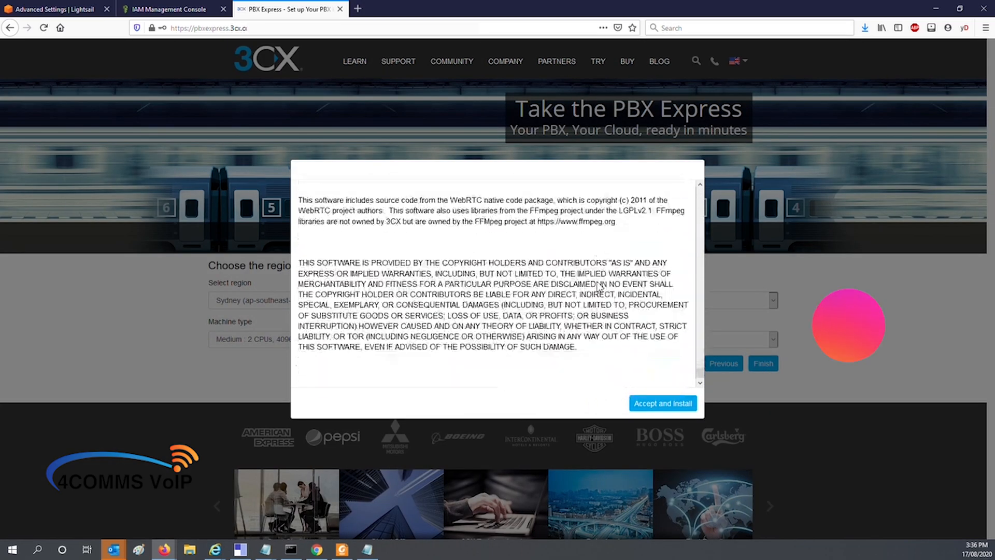
pyautogui.click(661, 403)
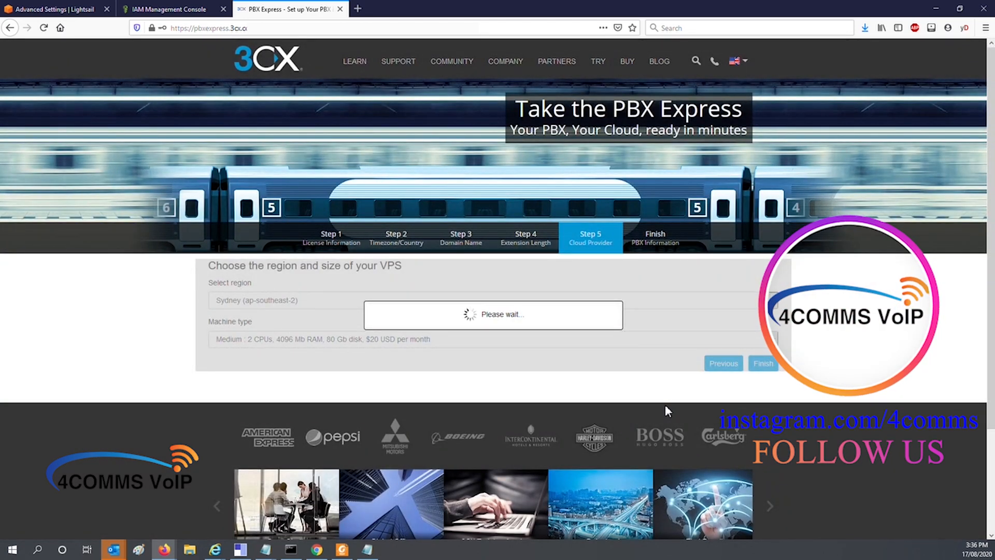
pyautogui.click(762, 363)
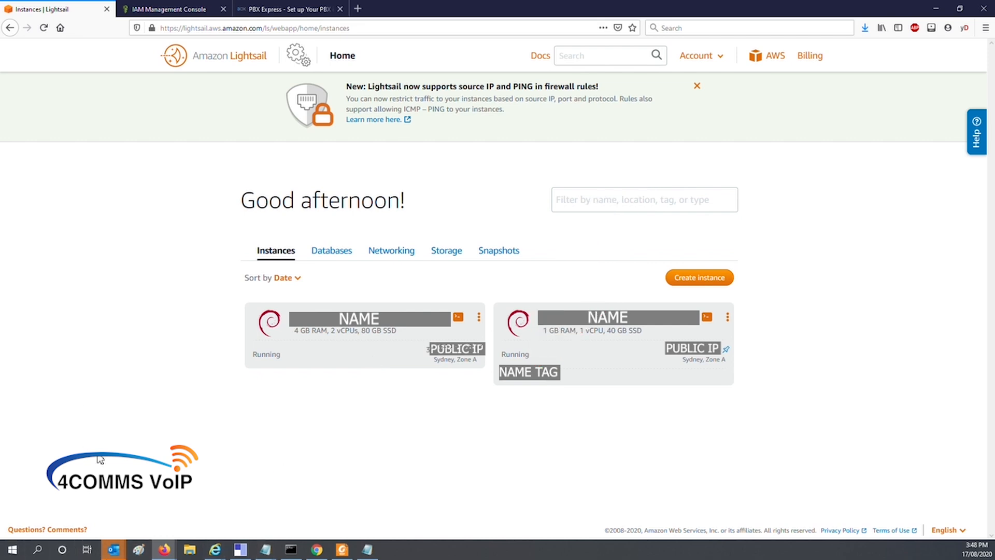
pyautogui.moveTo(398, 344)
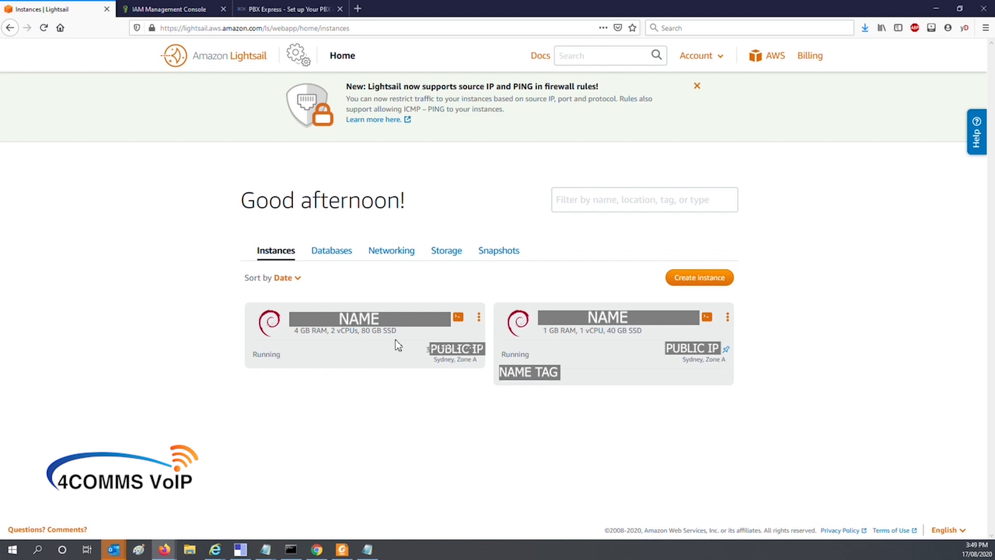
# - Add a key-only tag to the 4 GB Sydney instance via Manage, then return Home
pyautogui.click(479, 316)
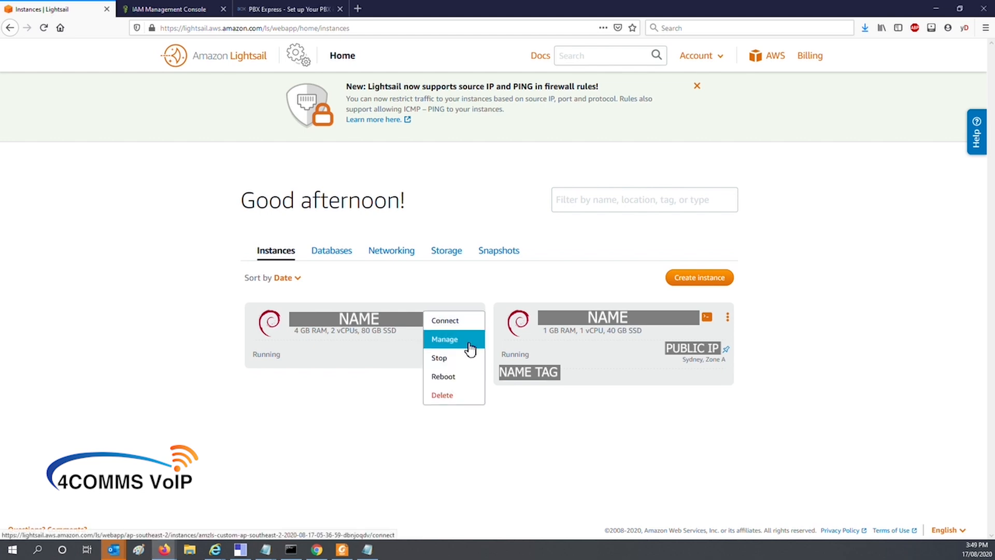
pyautogui.click(445, 339)
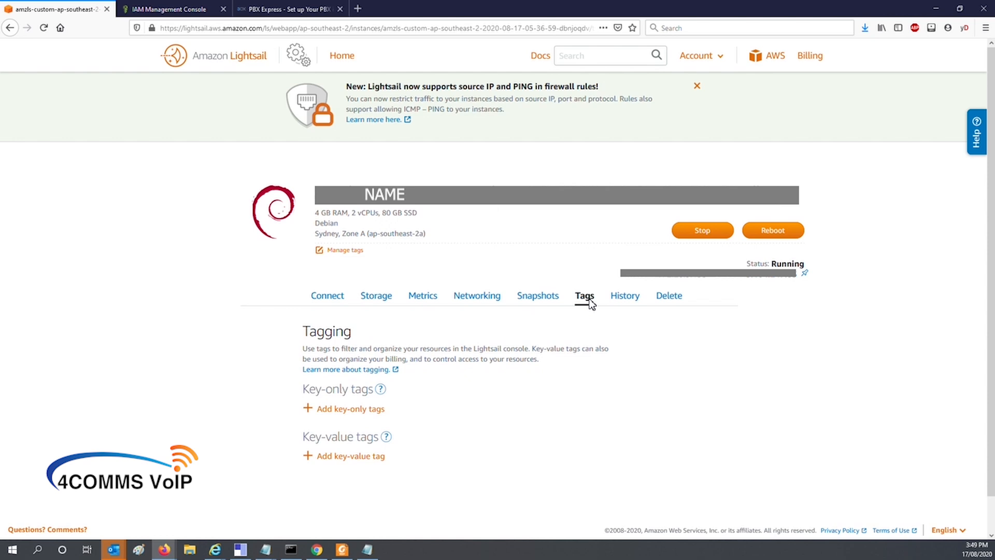
pyautogui.click(350, 408)
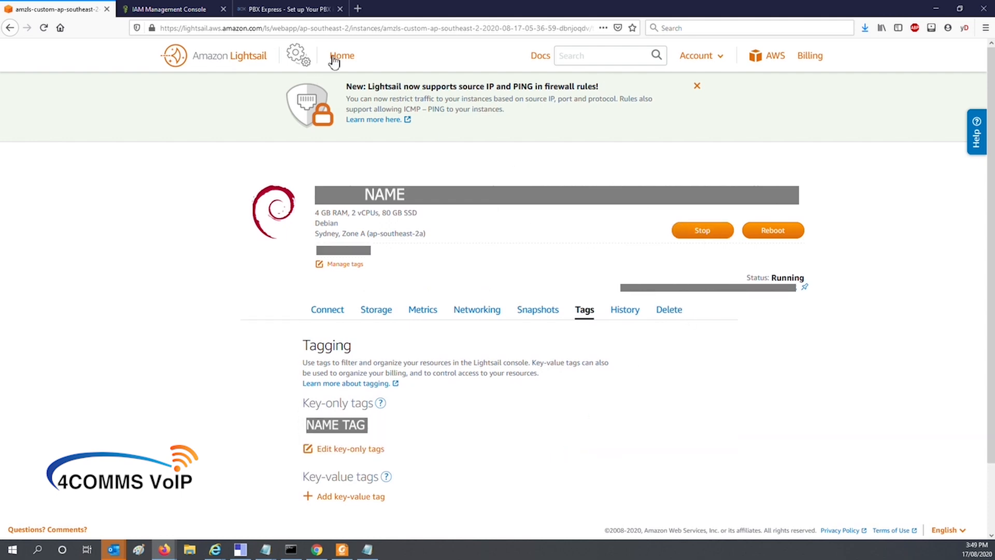
pyautogui.click(341, 56)
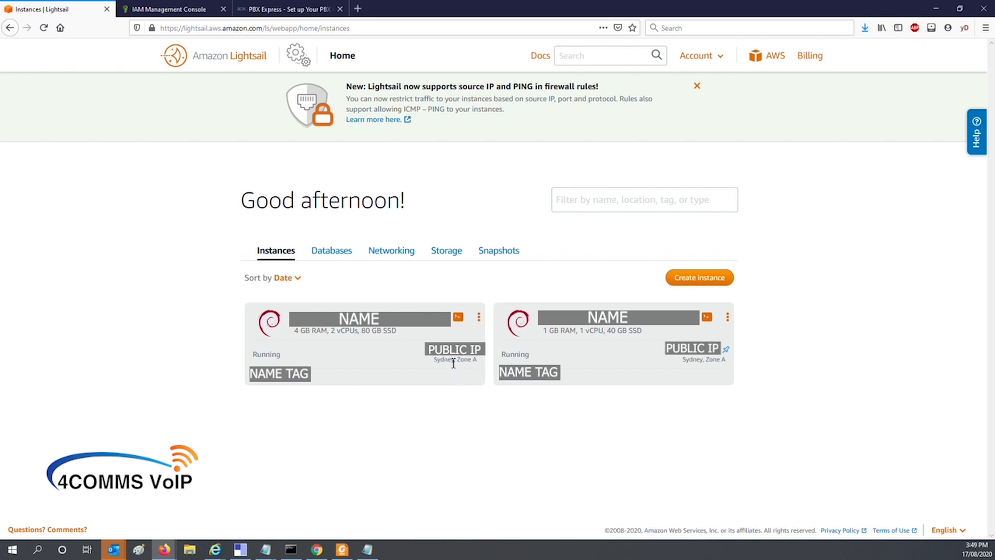
pyautogui.moveTo(454, 361)
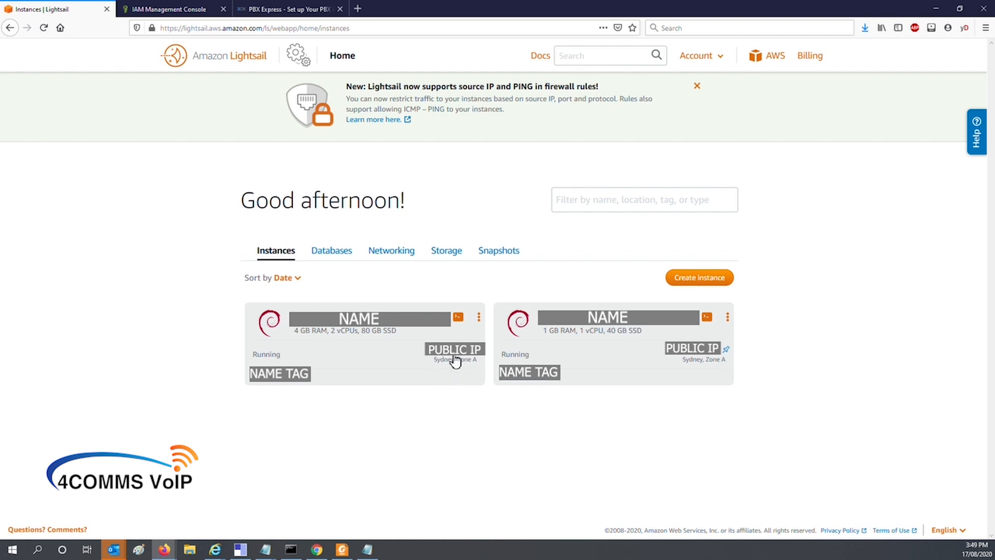
pyautogui.moveTo(452, 385)
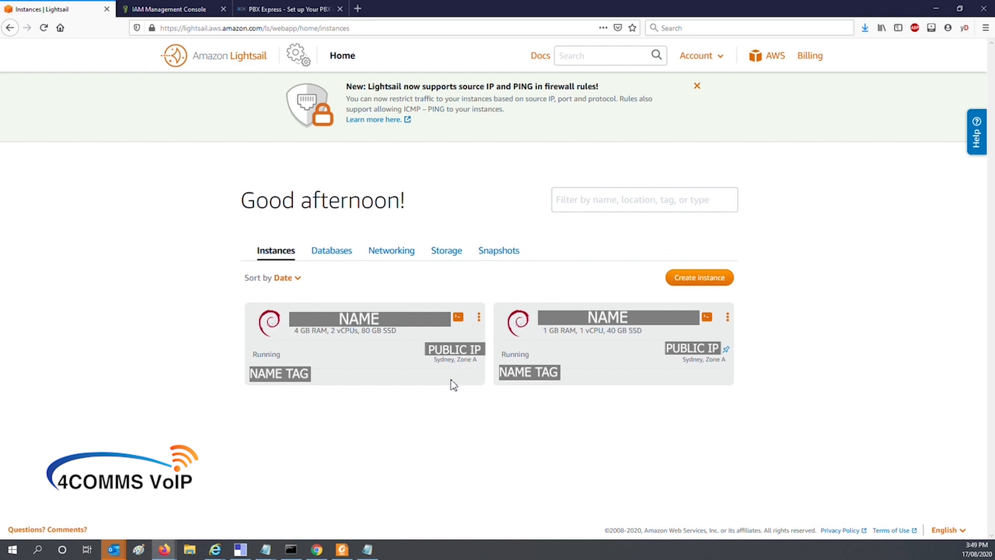
pyautogui.moveTo(462, 355)
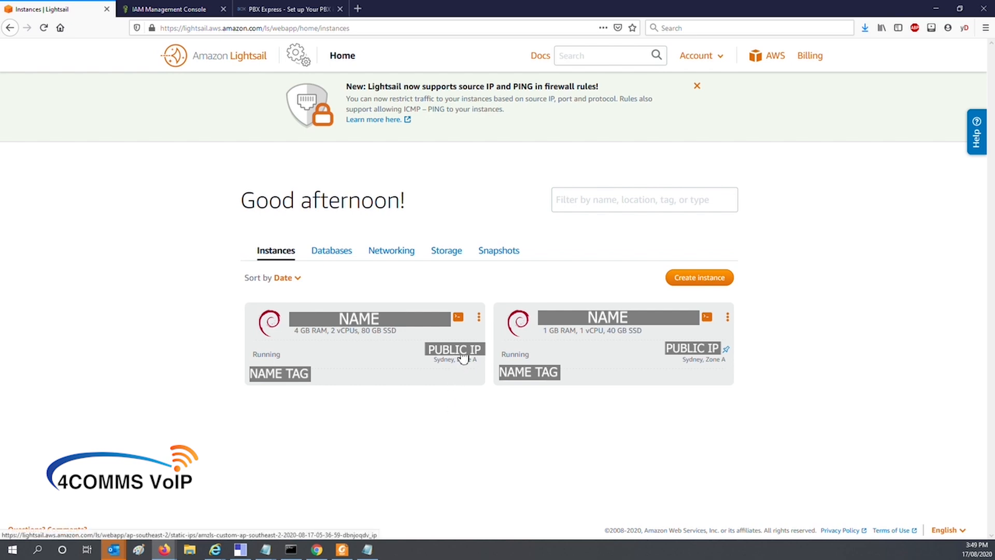